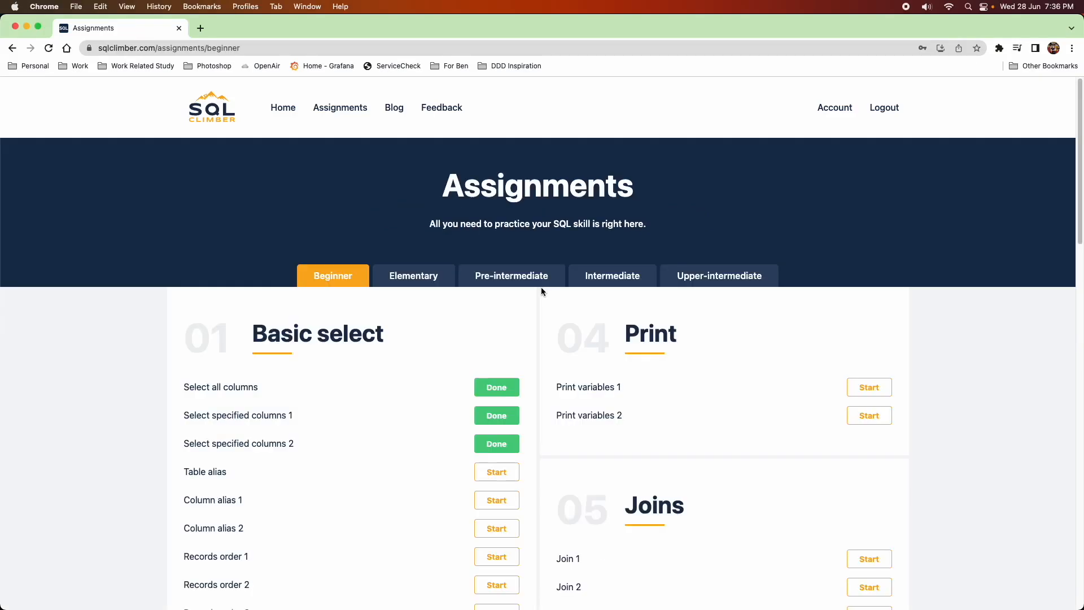
- Scroll the Beginner assignments list down until the 05 Joins section shows
scroll("down", 3)
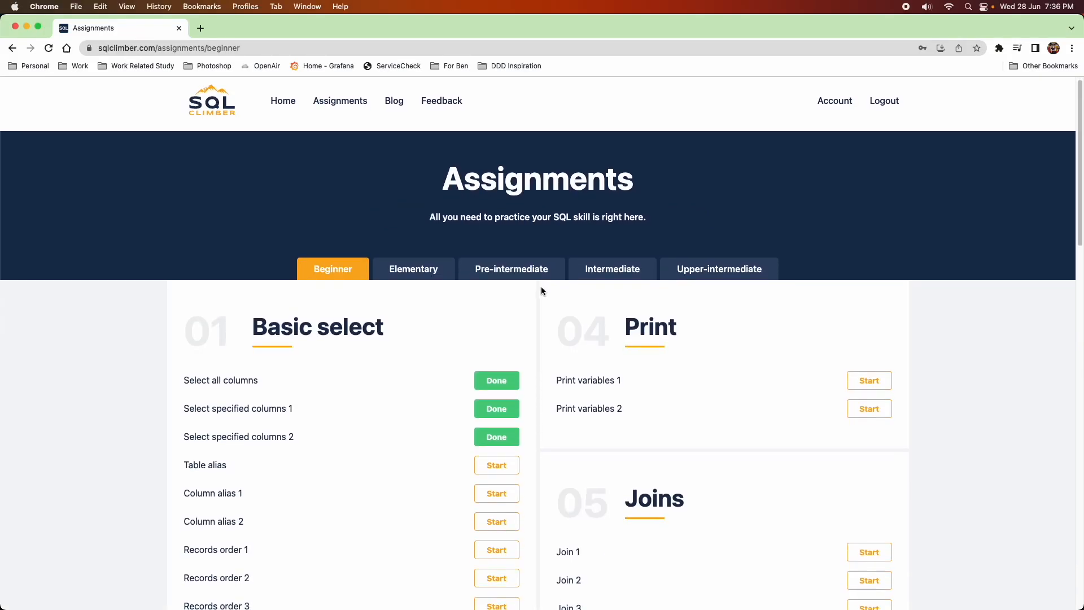
scroll("down", 3)
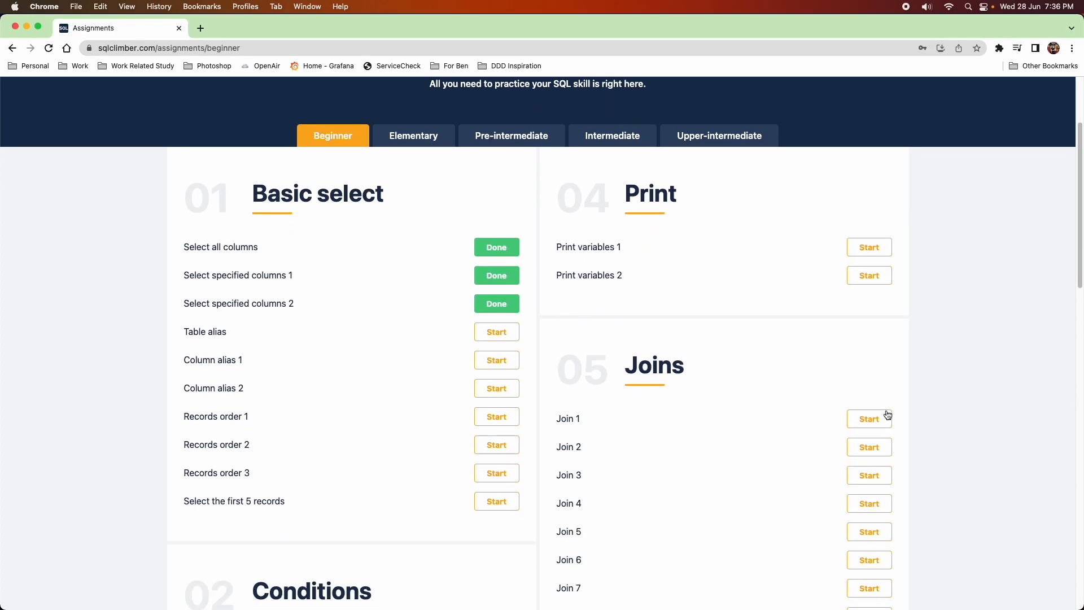
- Start the Join 1 assignment from the Joins section to see its task and expected results
left_click(870, 418)
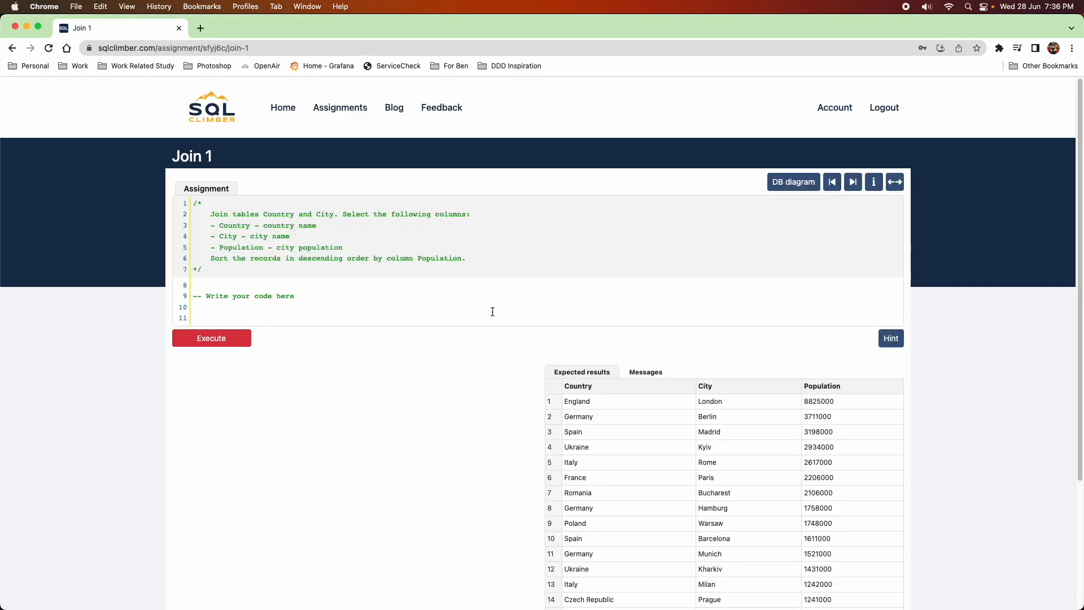
mouse_move(476, 337)
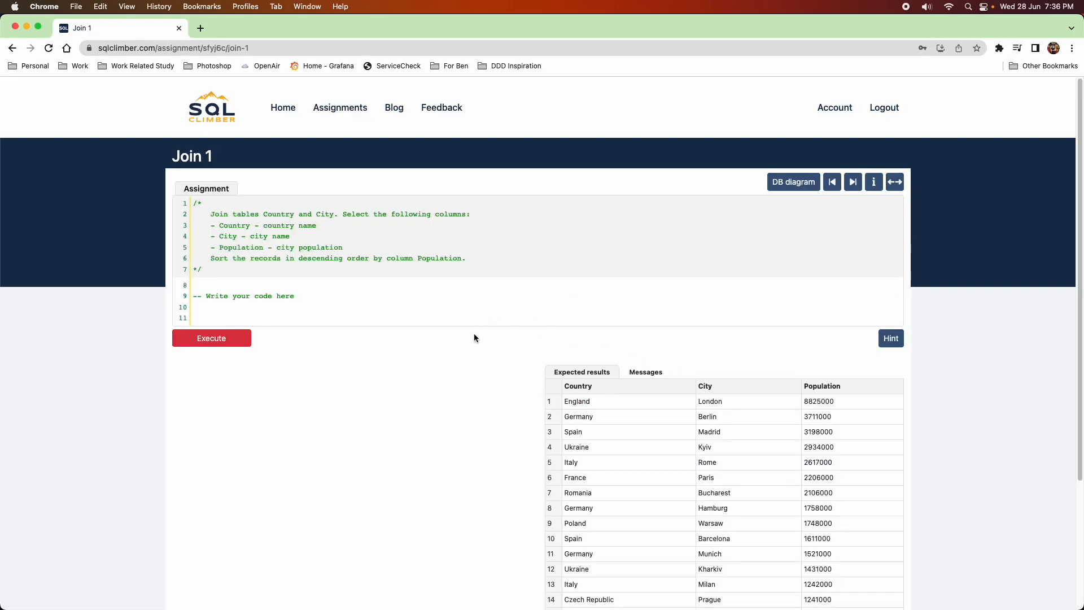
left_click_drag(212, 214, 323, 213)
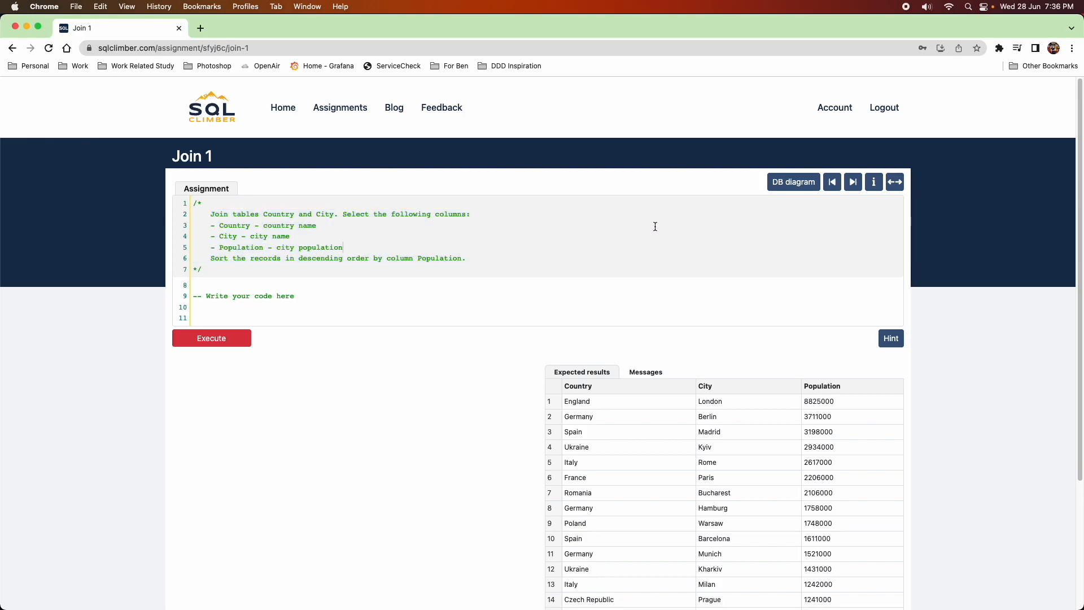
- Display the DB diagram linking Country, City, TouristAttraction and Company tables
left_click(792, 181)
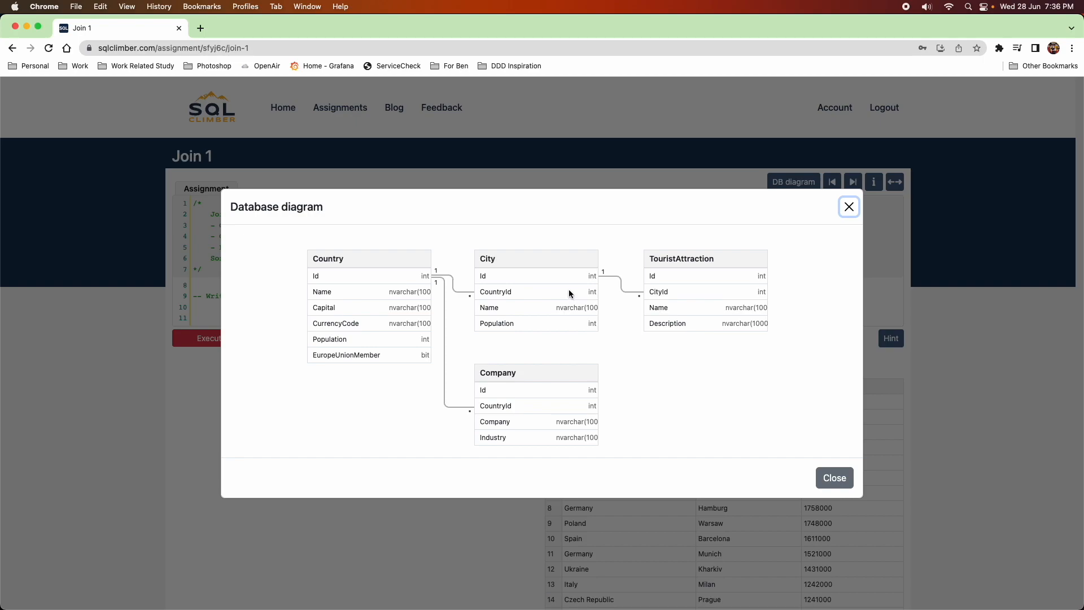
mouse_move(522, 293)
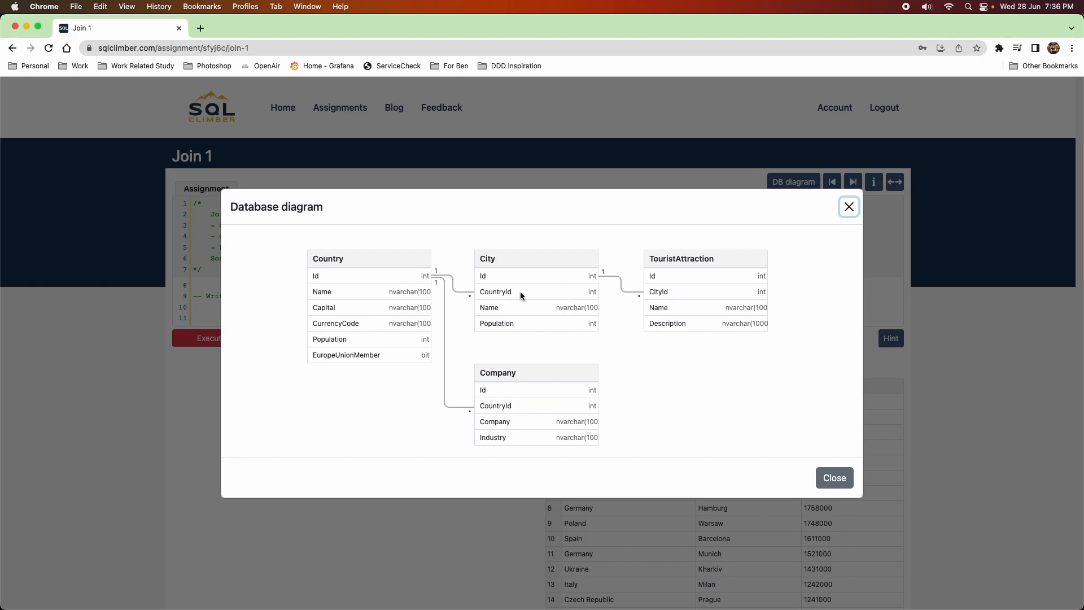
mouse_move(651, 288)
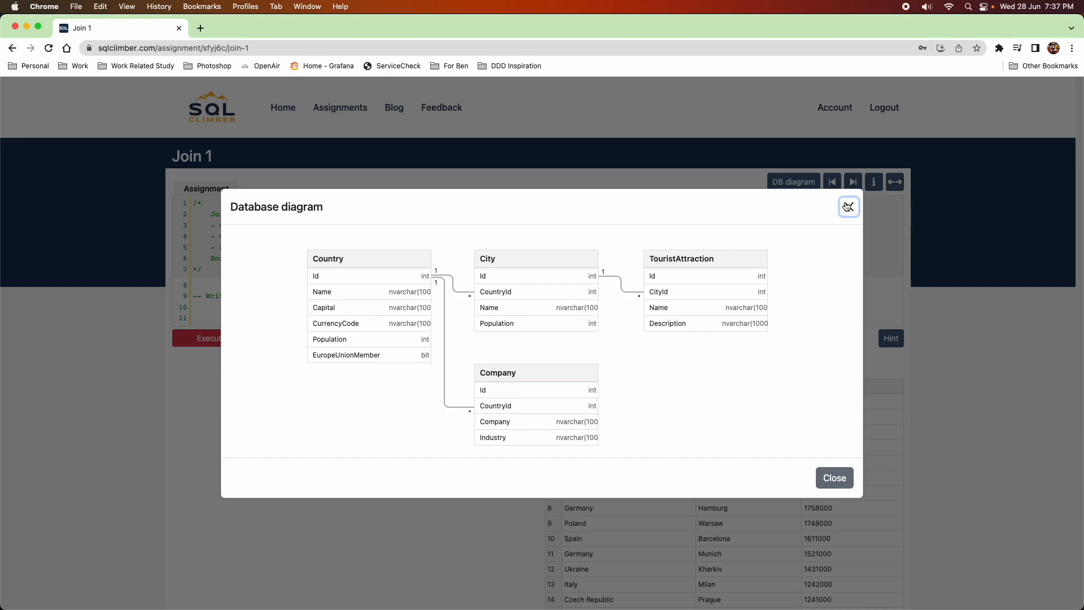
- Close the diagram and write SELECT * FROM Country on line 8, taking Country from autocomplete
left_click(848, 205)
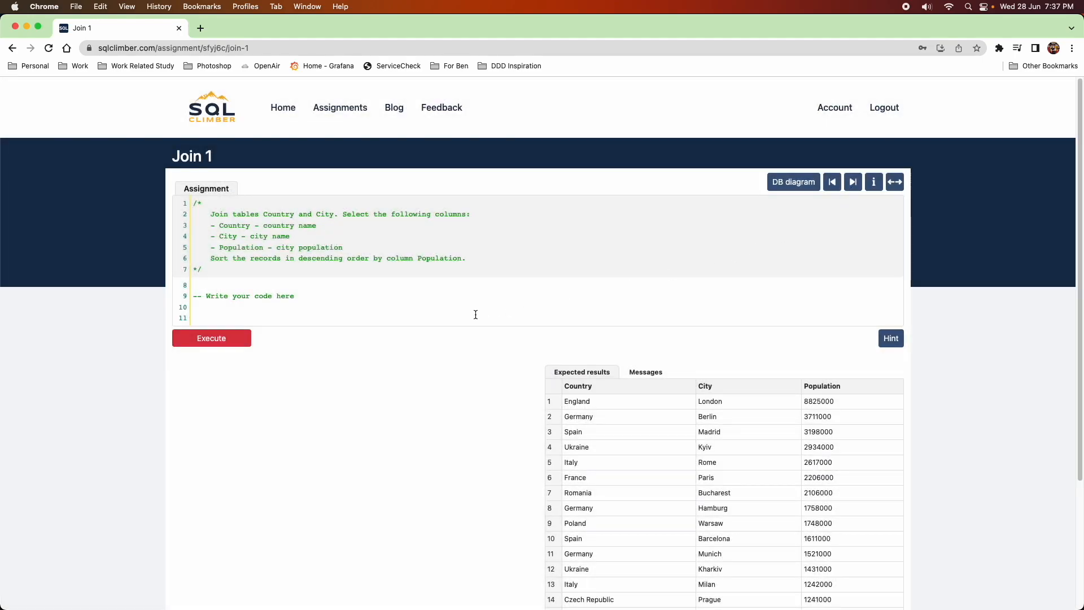
mouse_move(305, 285)
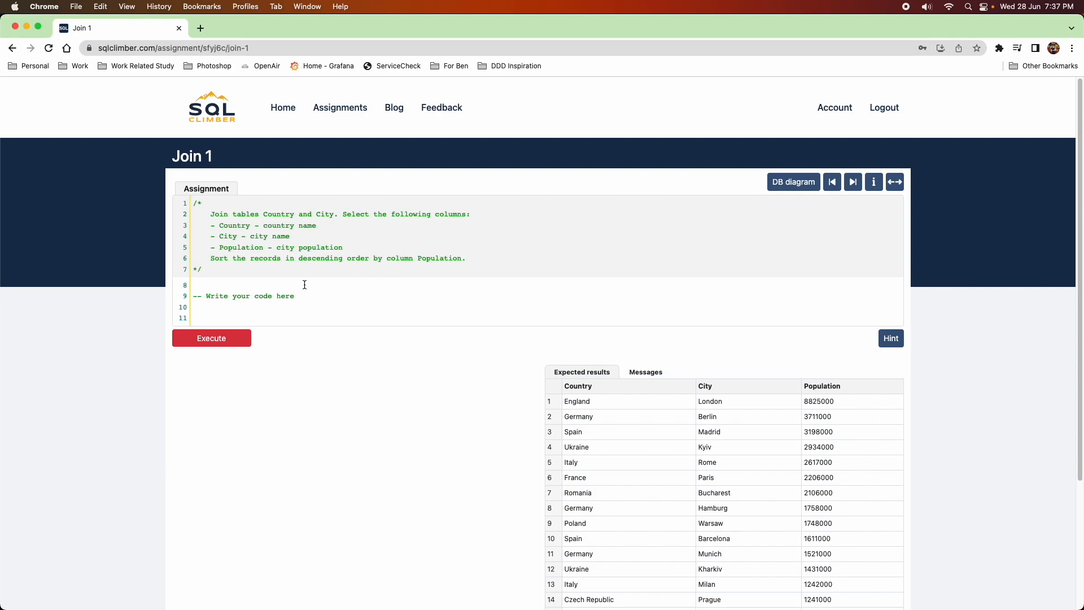
mouse_move(233, 281)
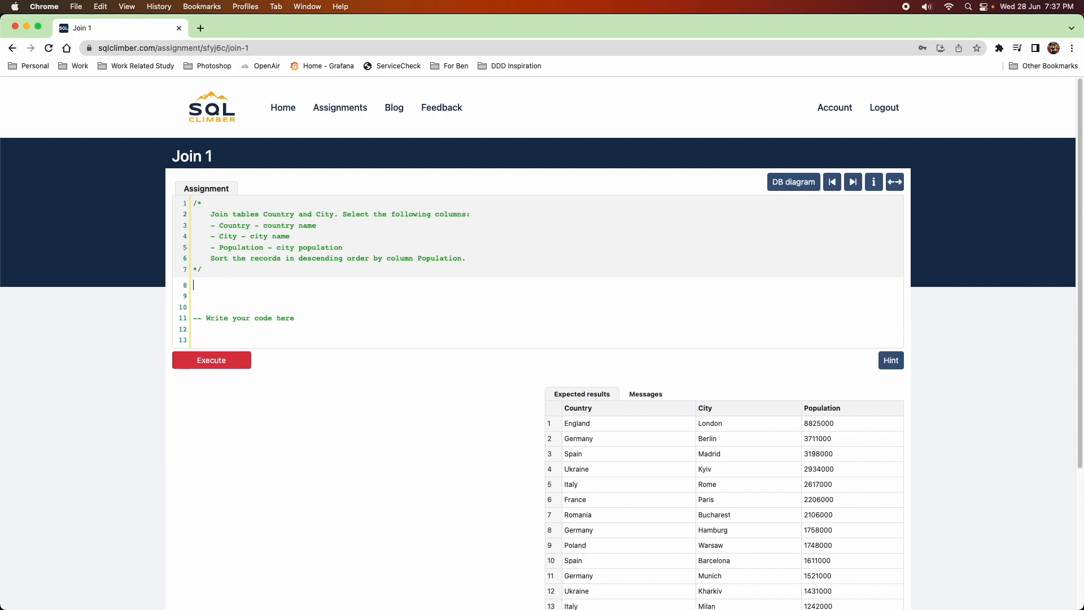
type("SELECT")
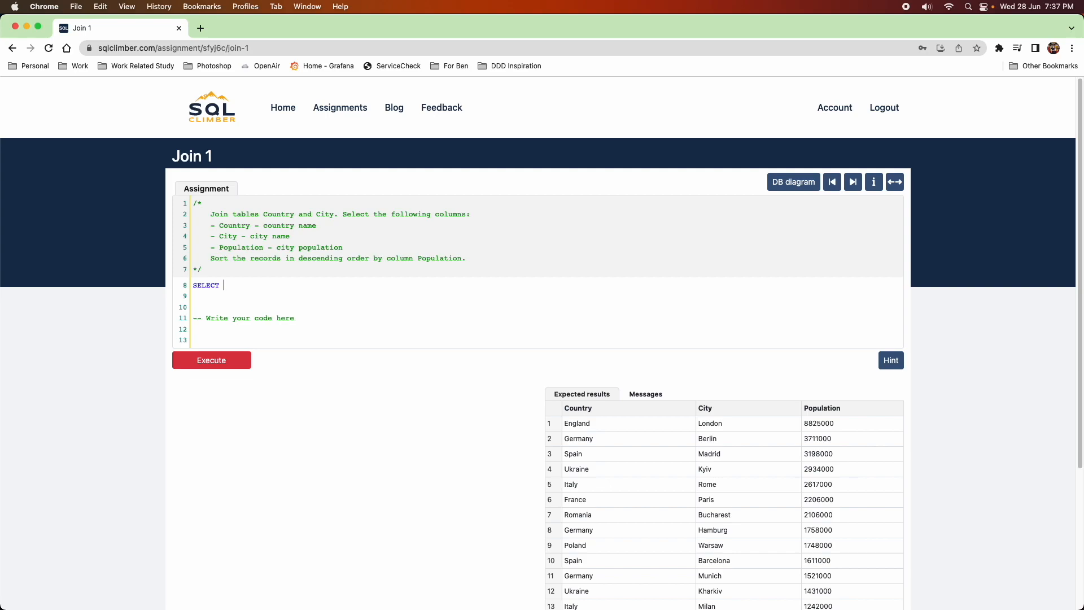
type("*")
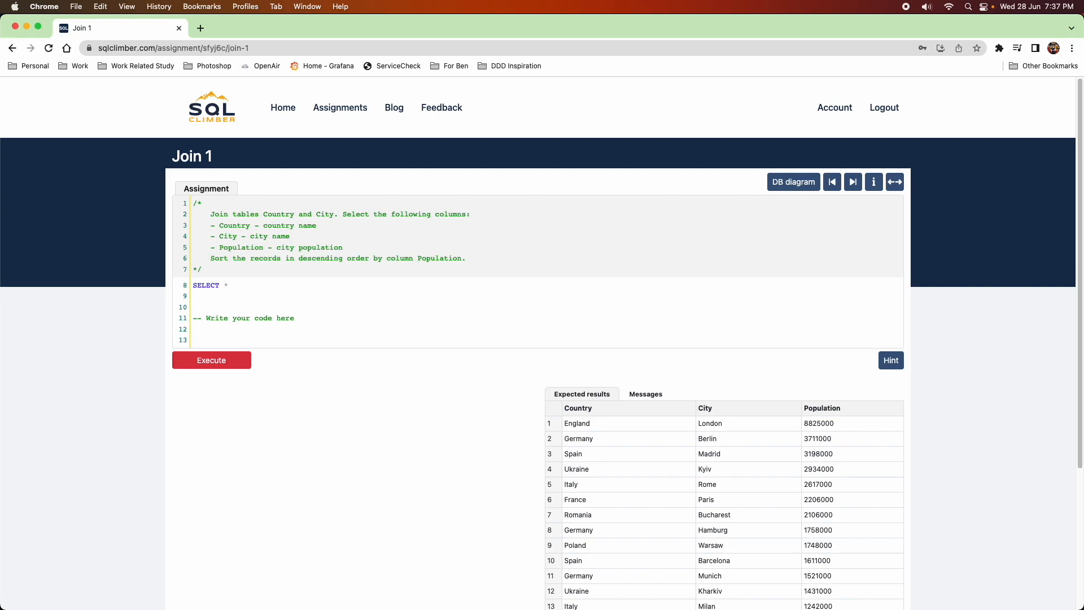
type("FRO")
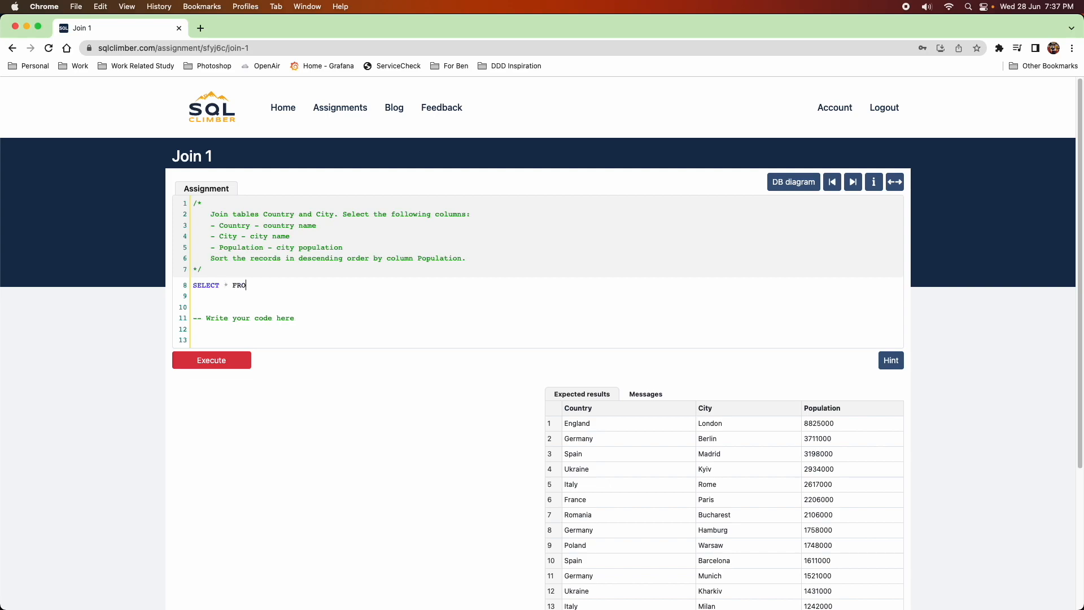
type("M")
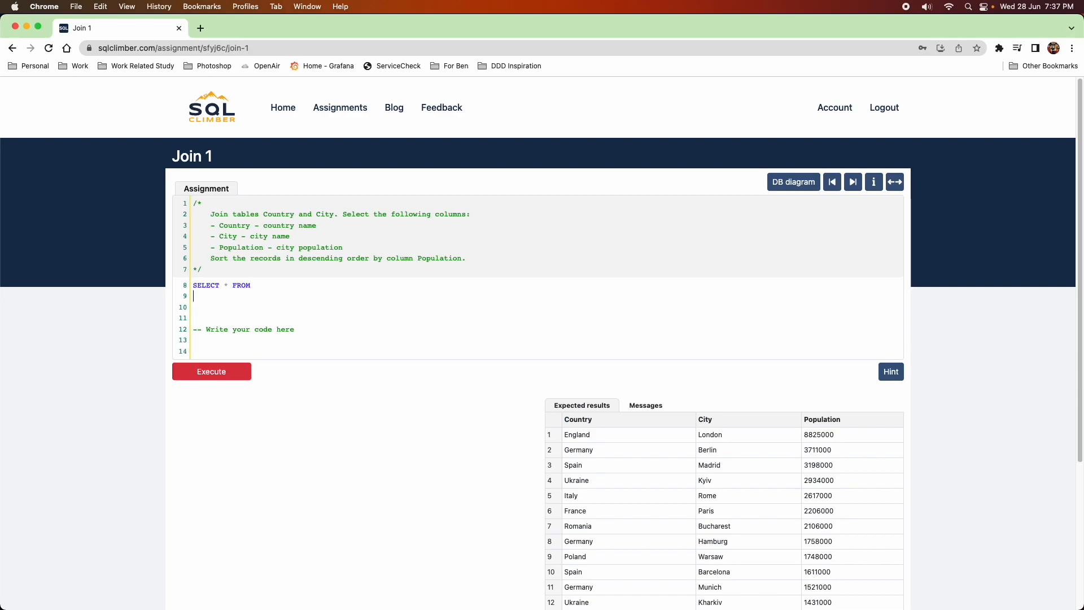
type("c")
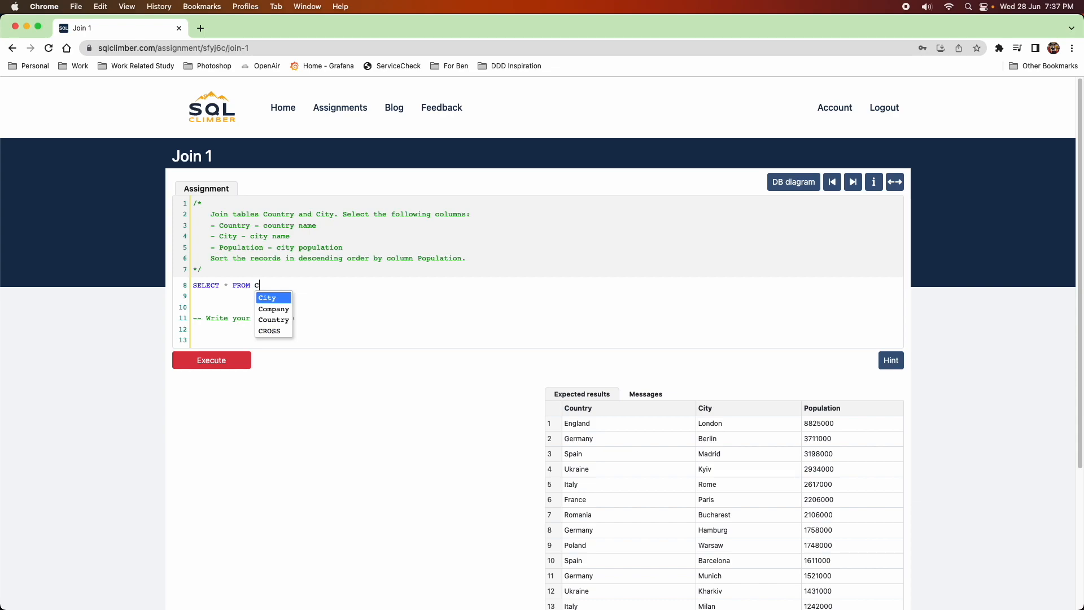
left_click(274, 319)
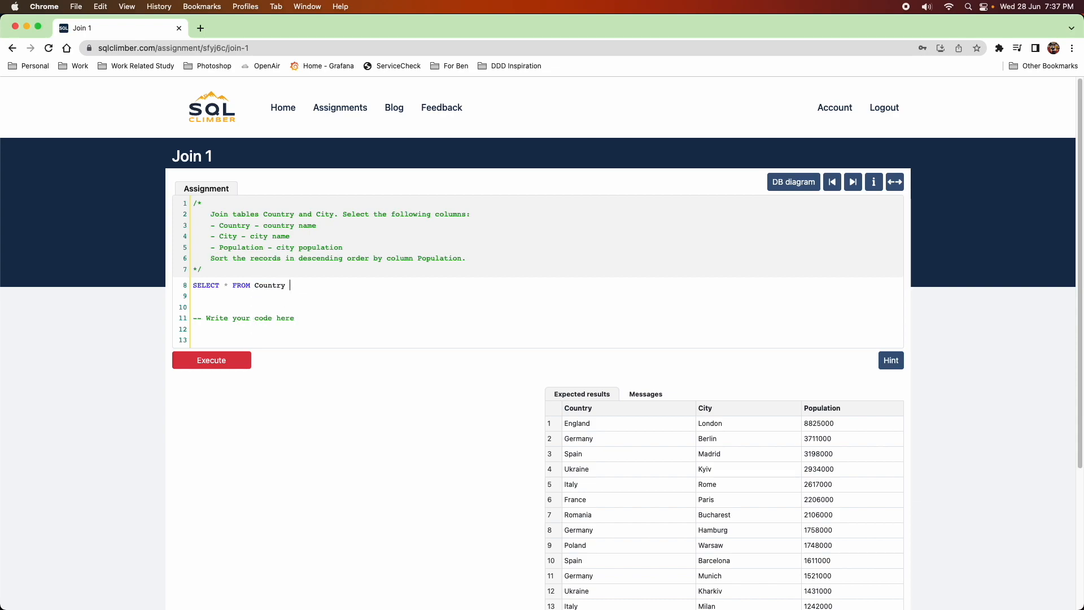
- Alias Country as co and add INNER JOIN City as ci on co.Id = ci.CountryId
type("as")
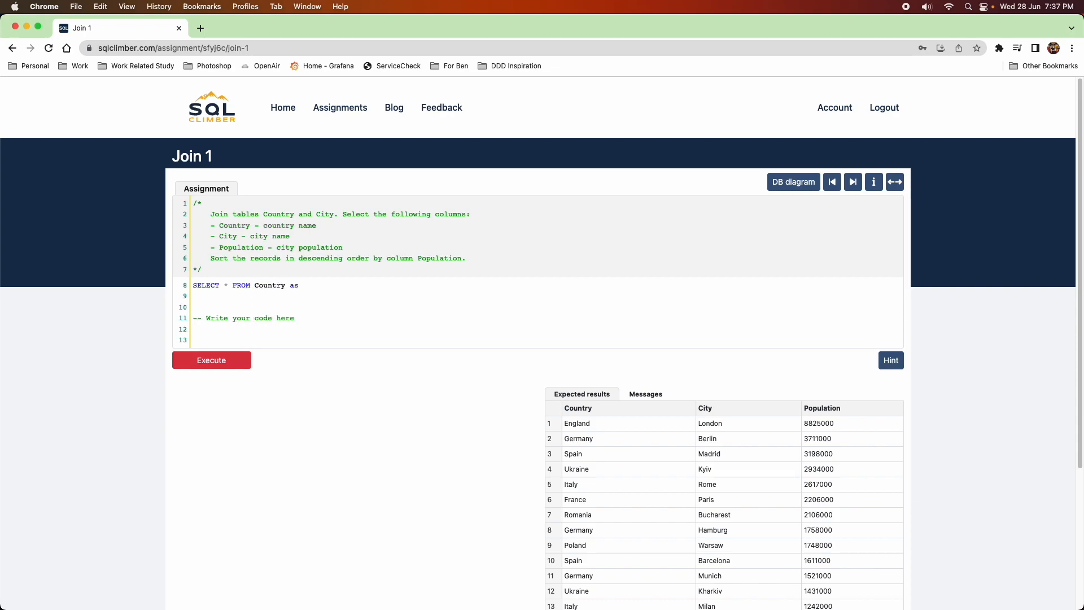
type("co")
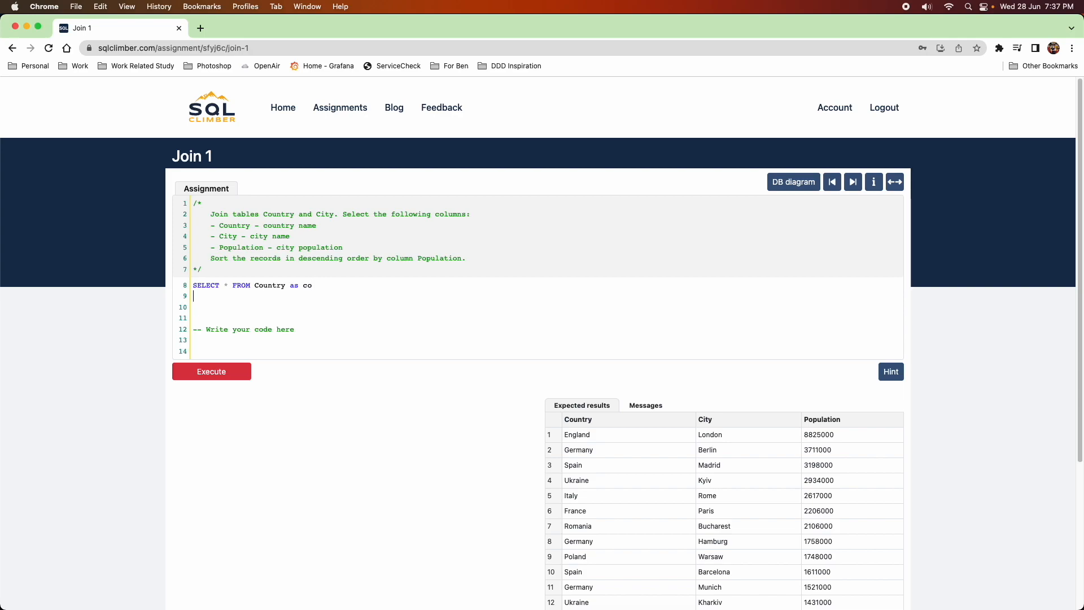
type("INNER")
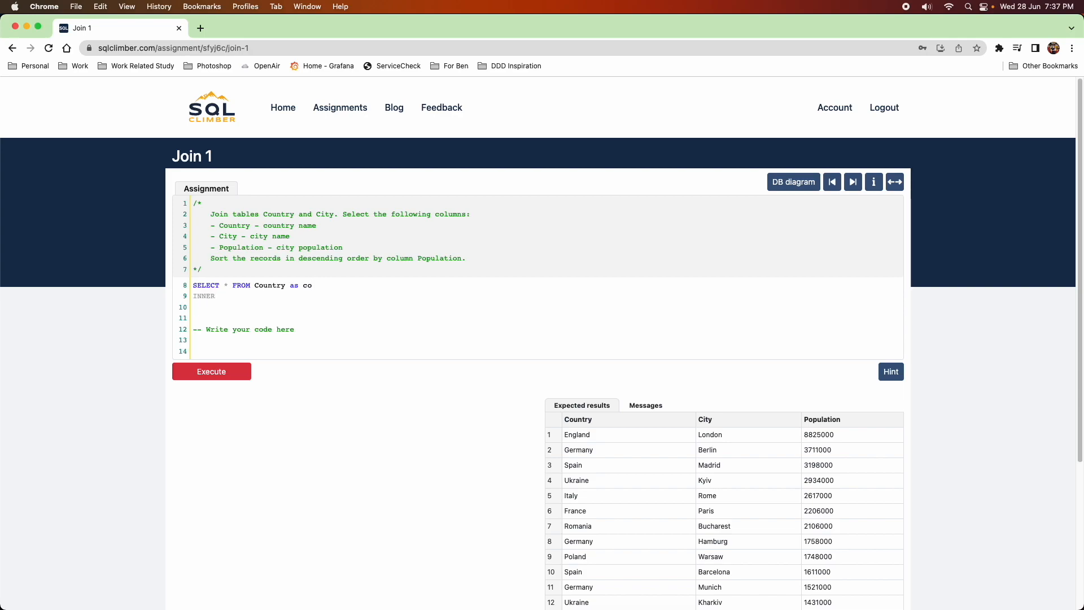
type("JOIN")
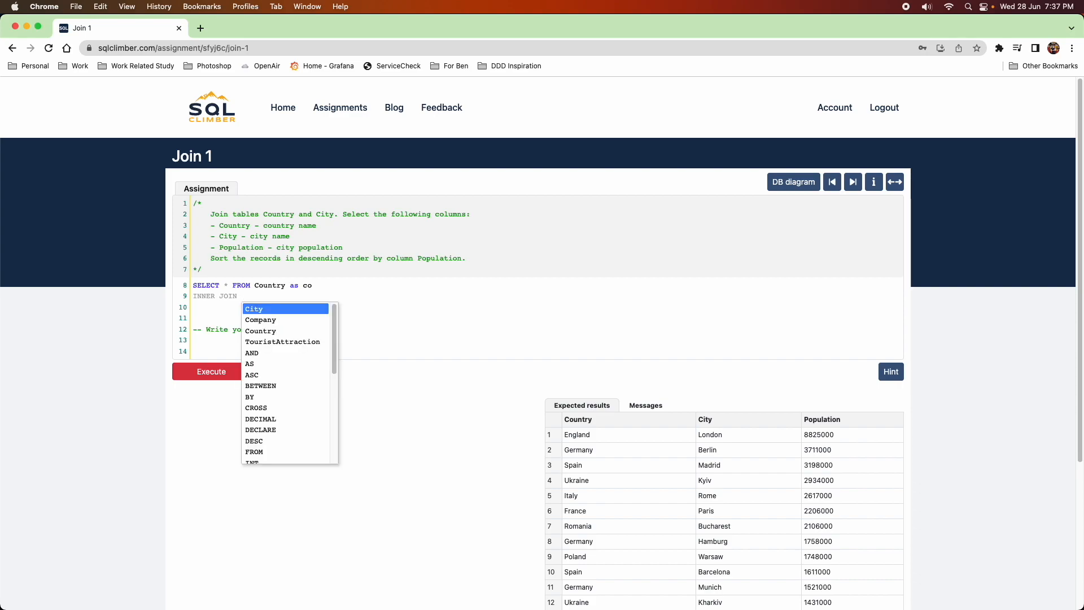
type("City on")
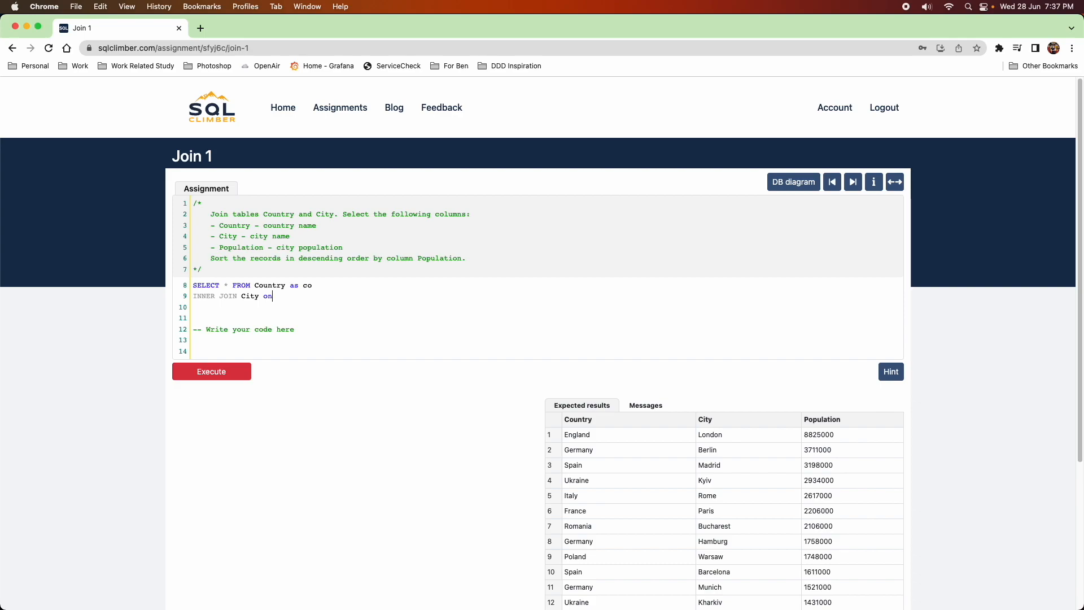
type("as ci")
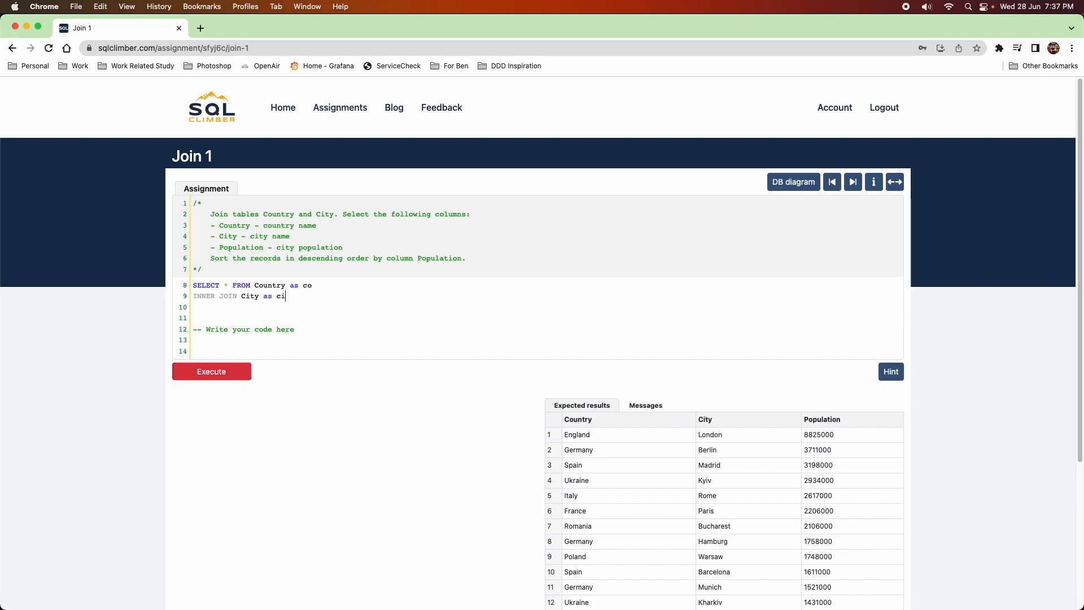
type("on co")
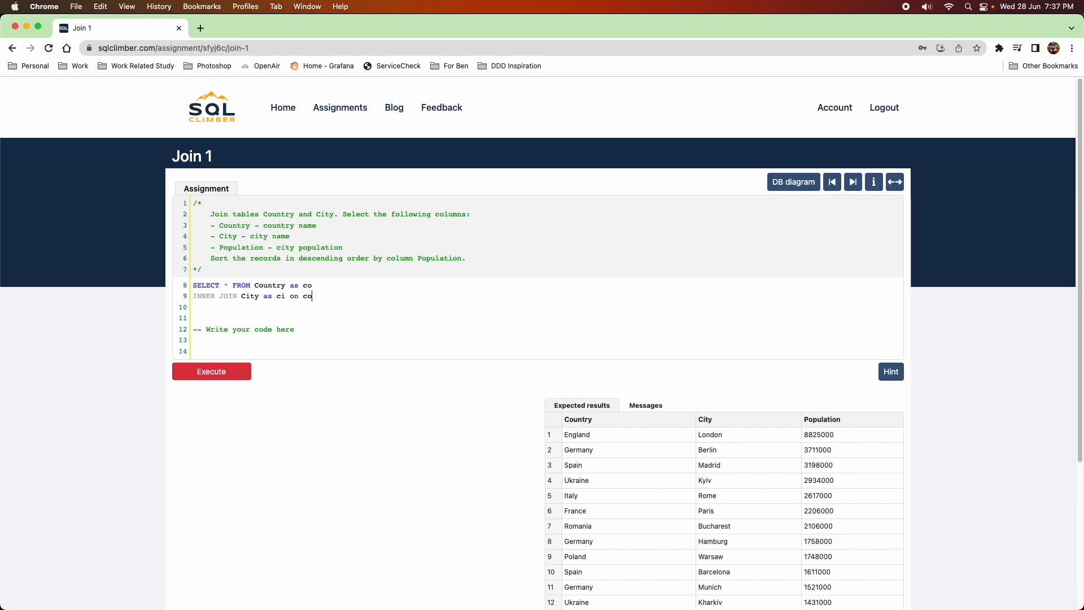
type(".Id")
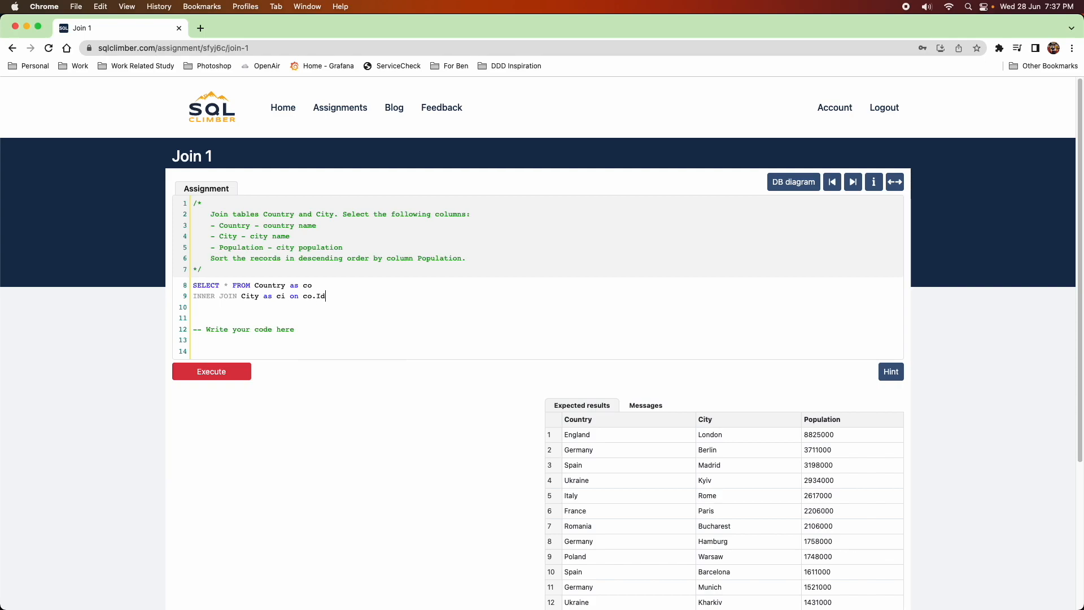
type("= ci.")
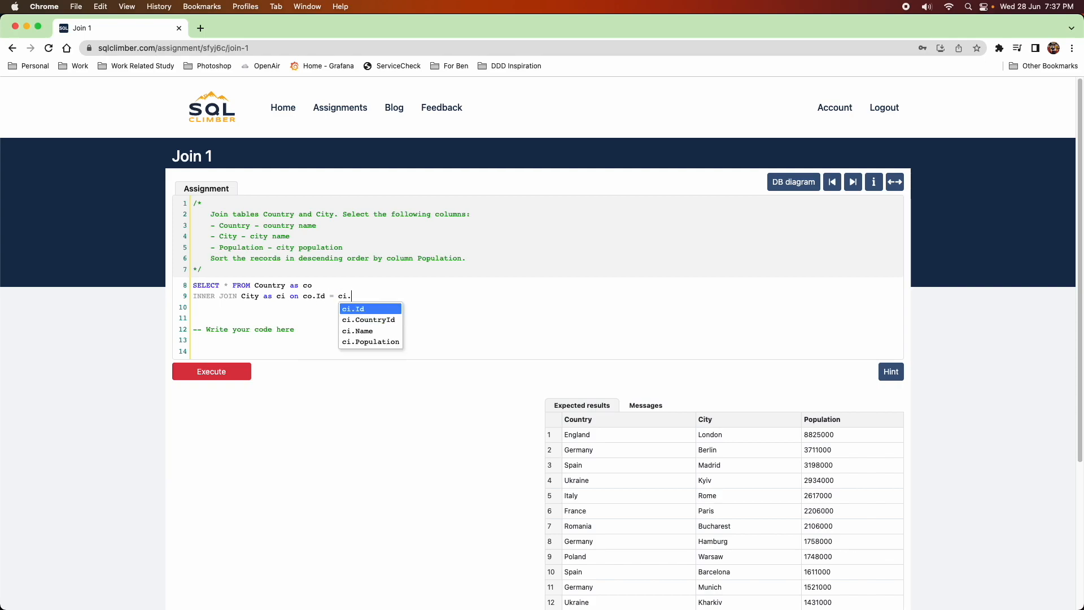
left_click(368, 319)
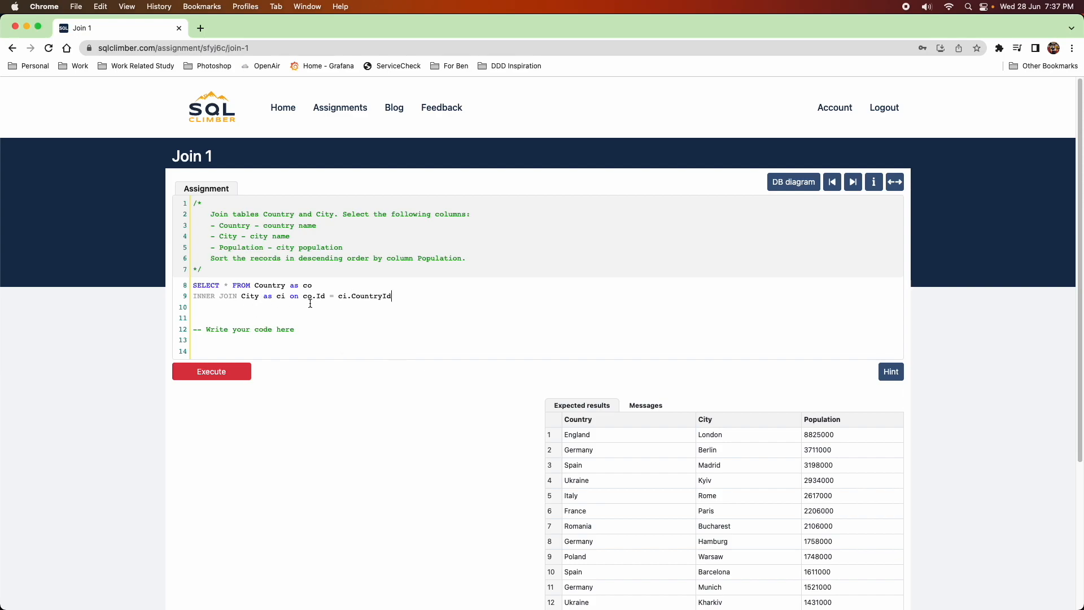
key("Enter")
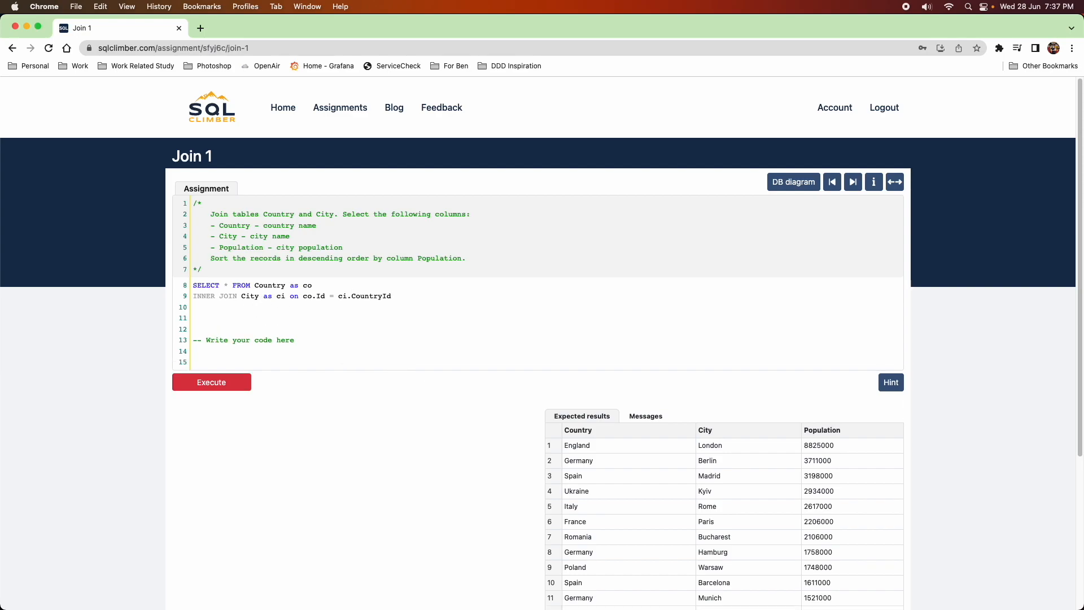
- Add ORDER BY ci.Population DESC after the join
type("ORDER B")
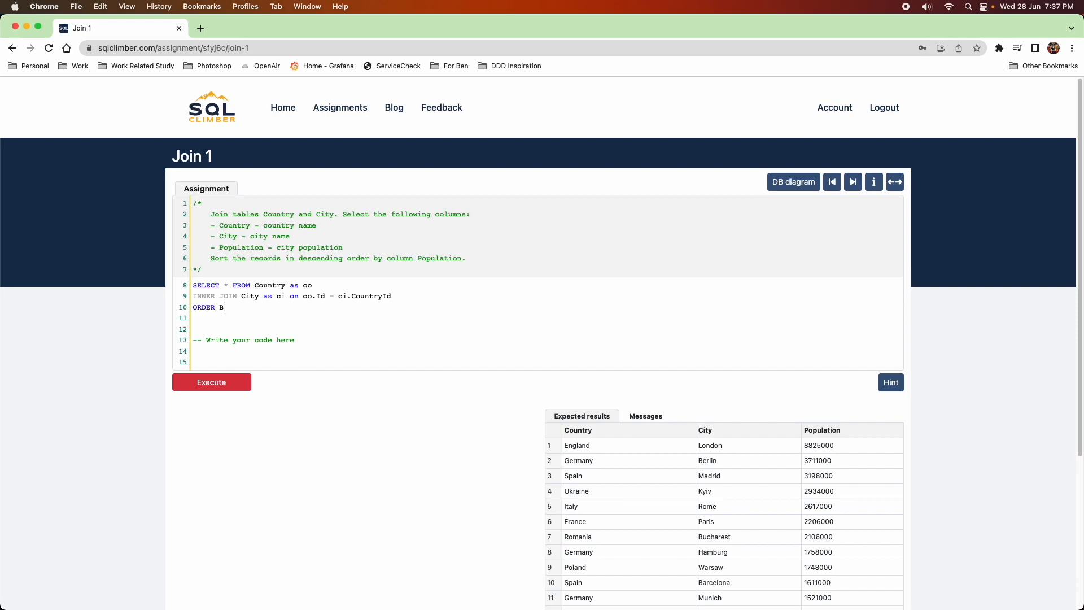
type("Y")
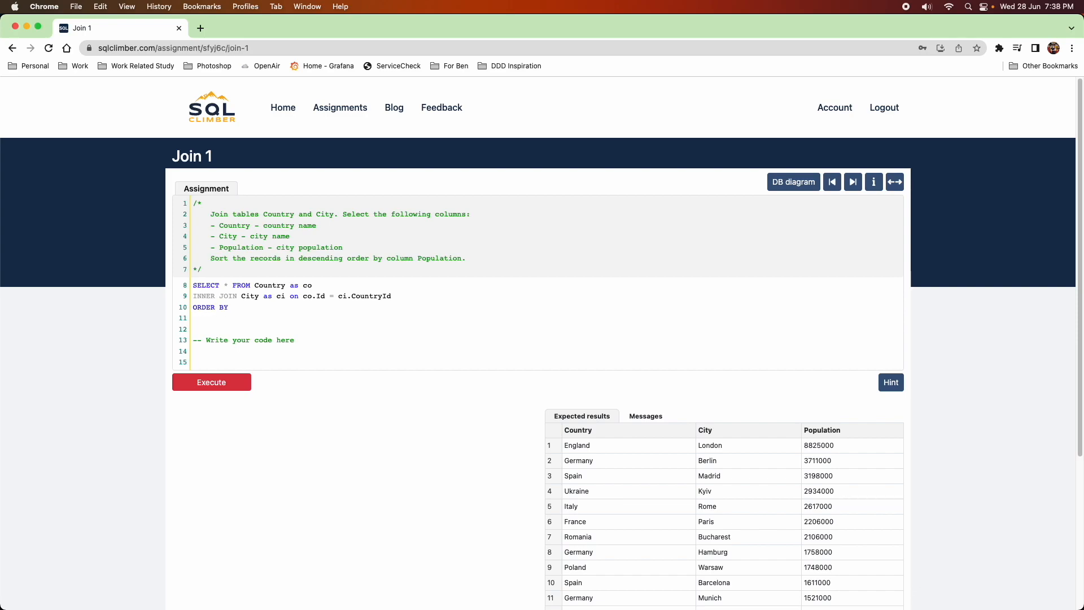
left_click(232, 307)
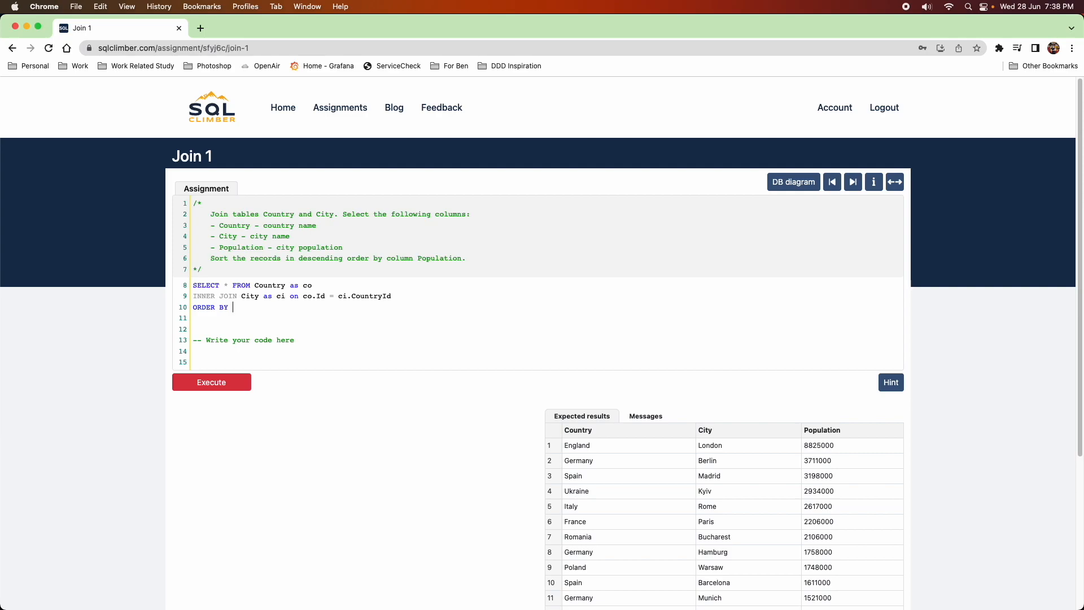
type("ci")
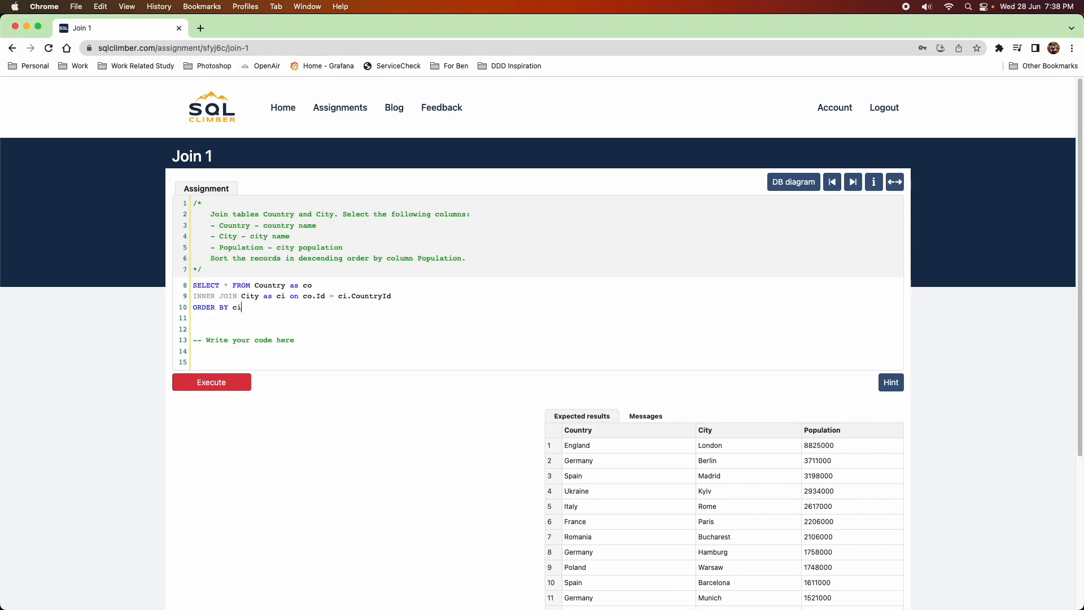
type(".Population DESC")
left_click(547, 284)
type("co")
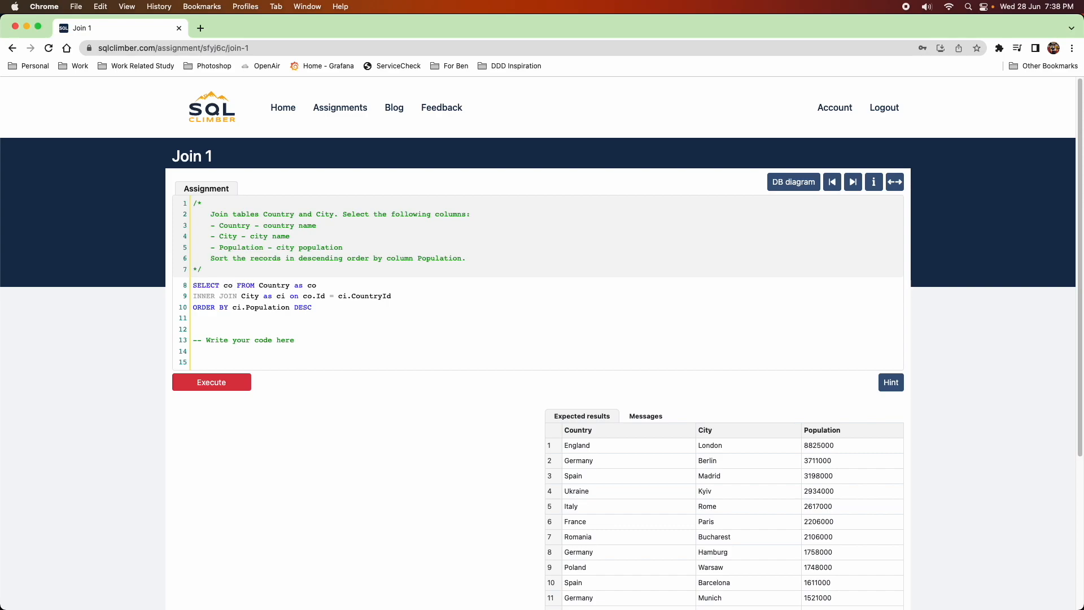
- Replace * with co.Name as Country, ci.Name as City, ci.Population, with FROM on its own line
type(".Name as C")
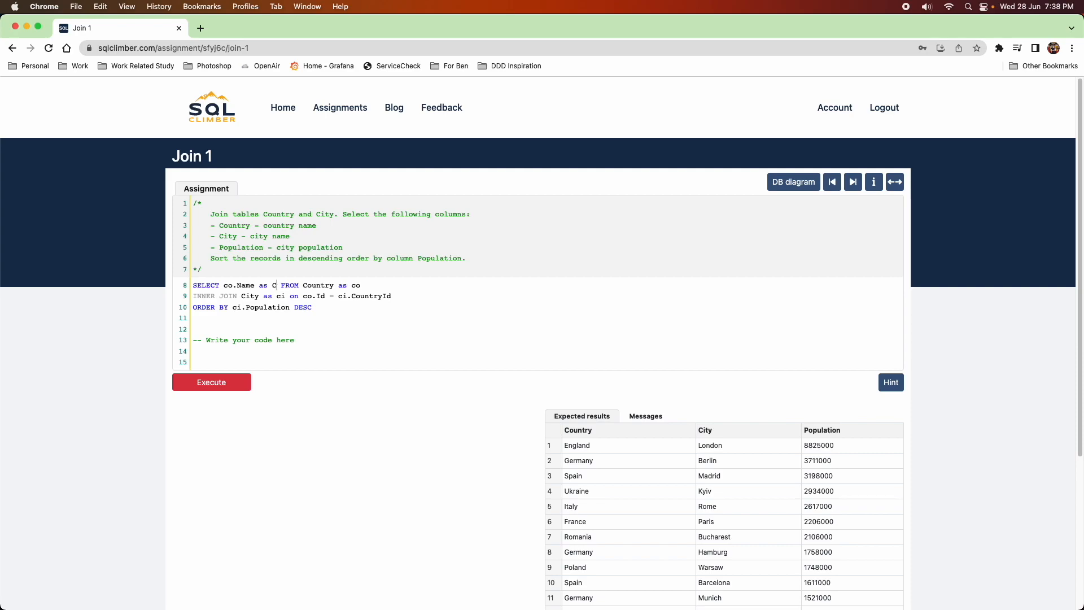
type("ountry,")
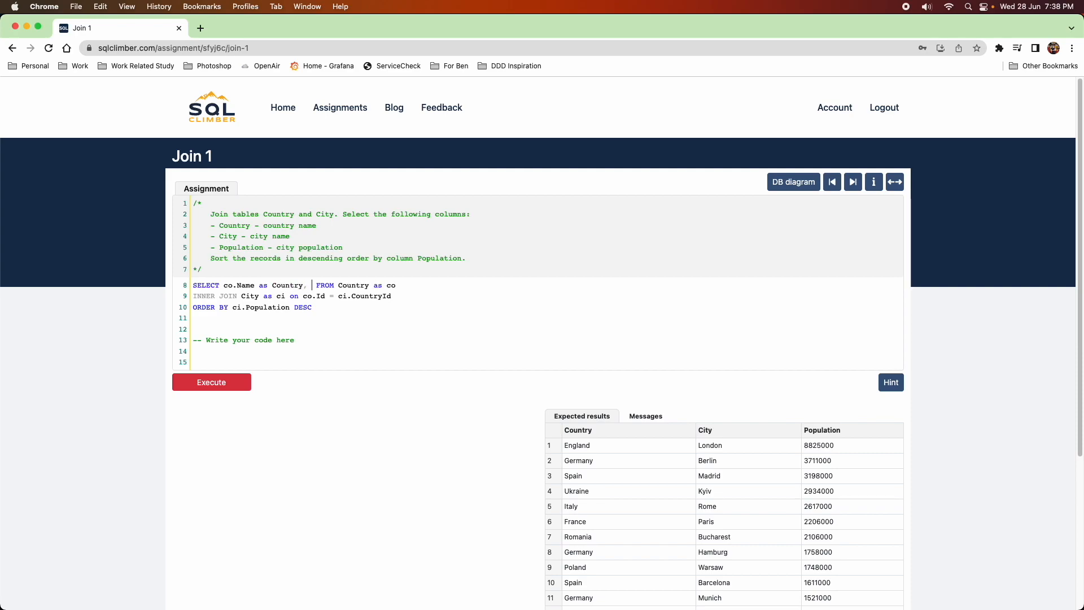
type("ci.Name as")
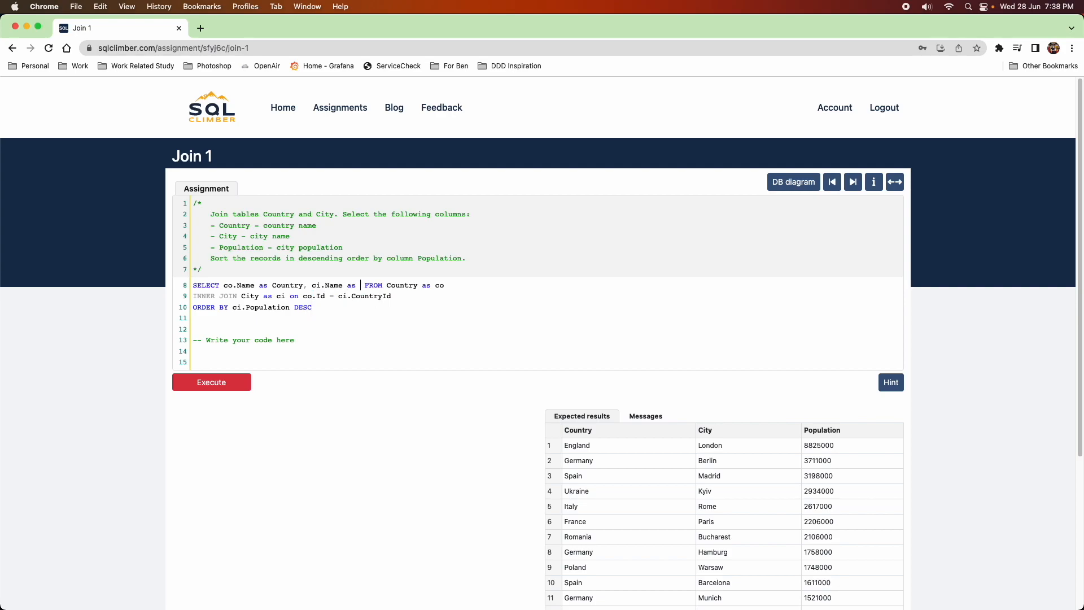
type("City,")
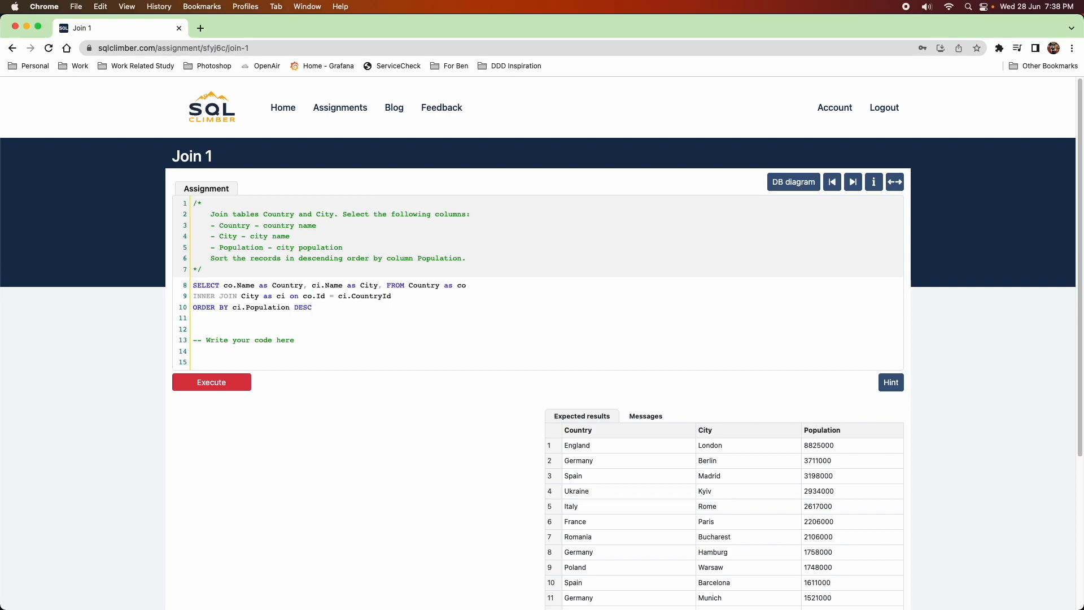
type("c")
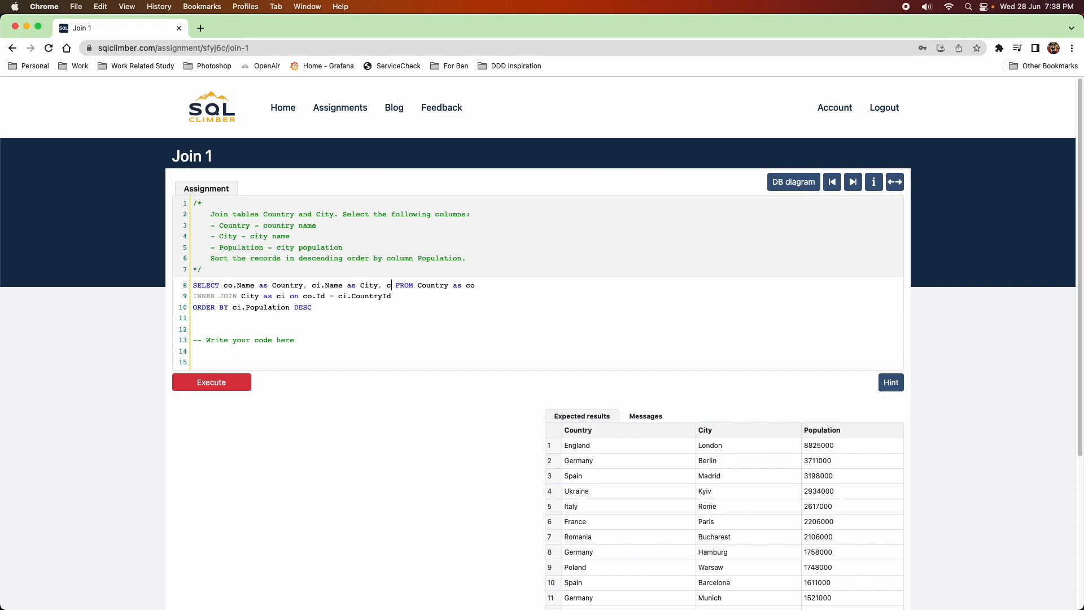
type("ci.Populatio")
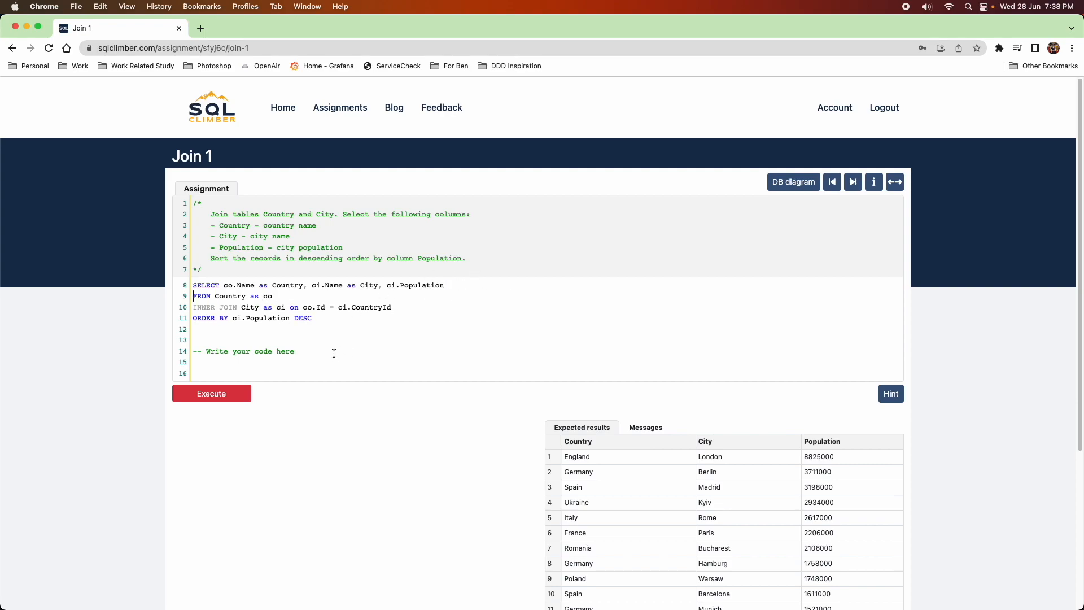
- Execute the Join 1 query and compare Results with Expected results so it is marked completed
left_click(211, 393)
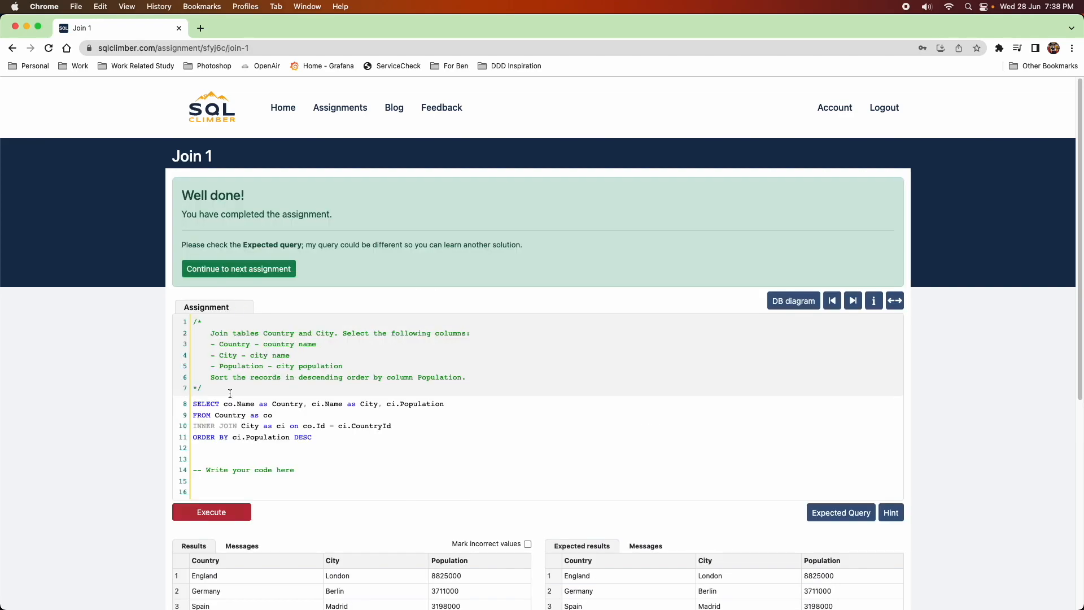
scroll("down", 3)
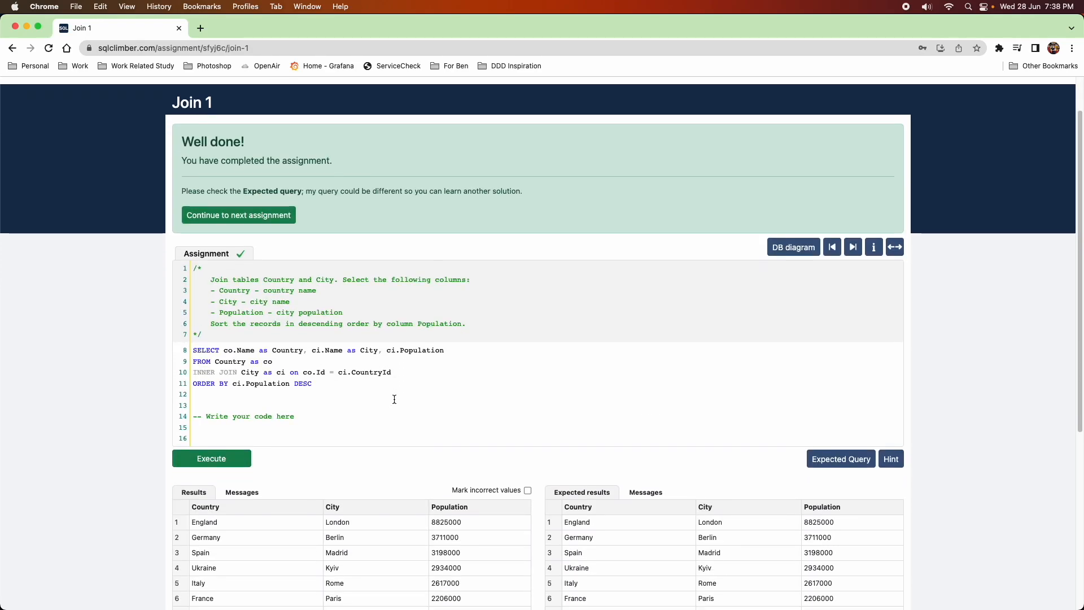
scroll("down", 3)
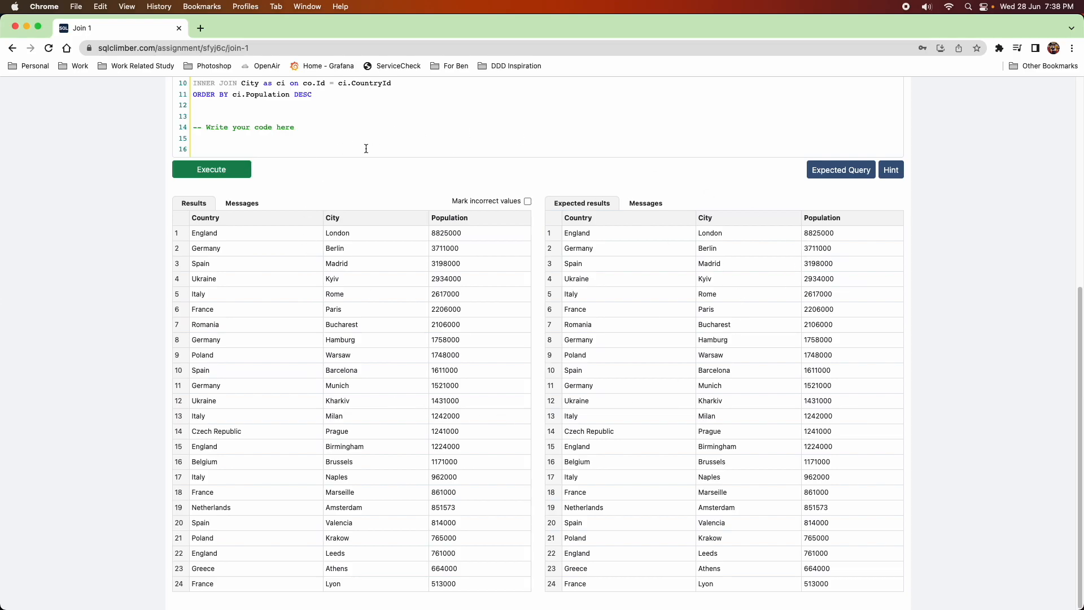
left_click(211, 169)
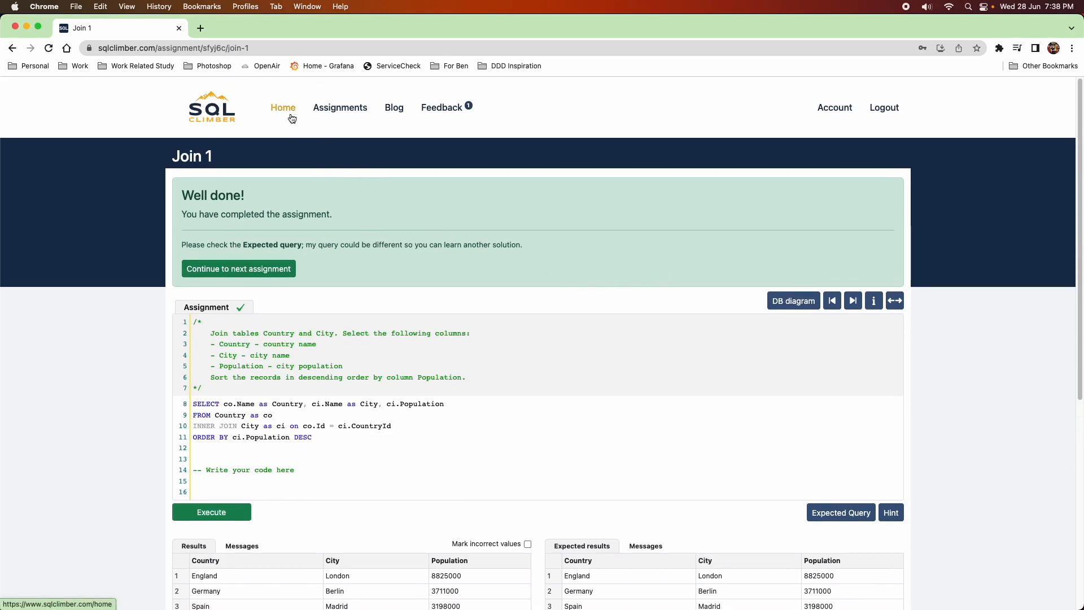
mouse_move(278, 272)
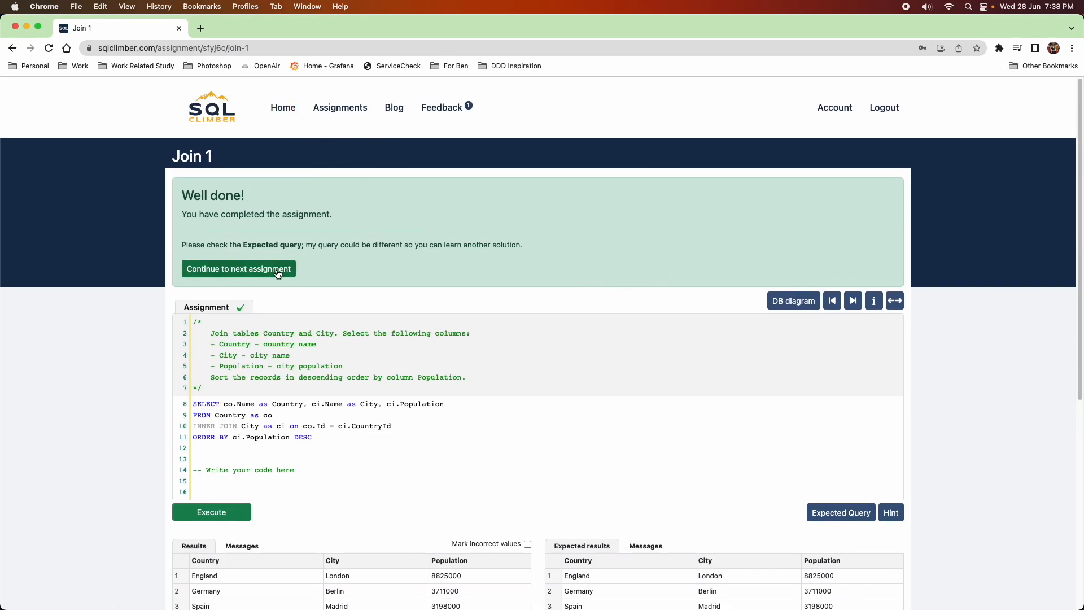
left_click(238, 268)
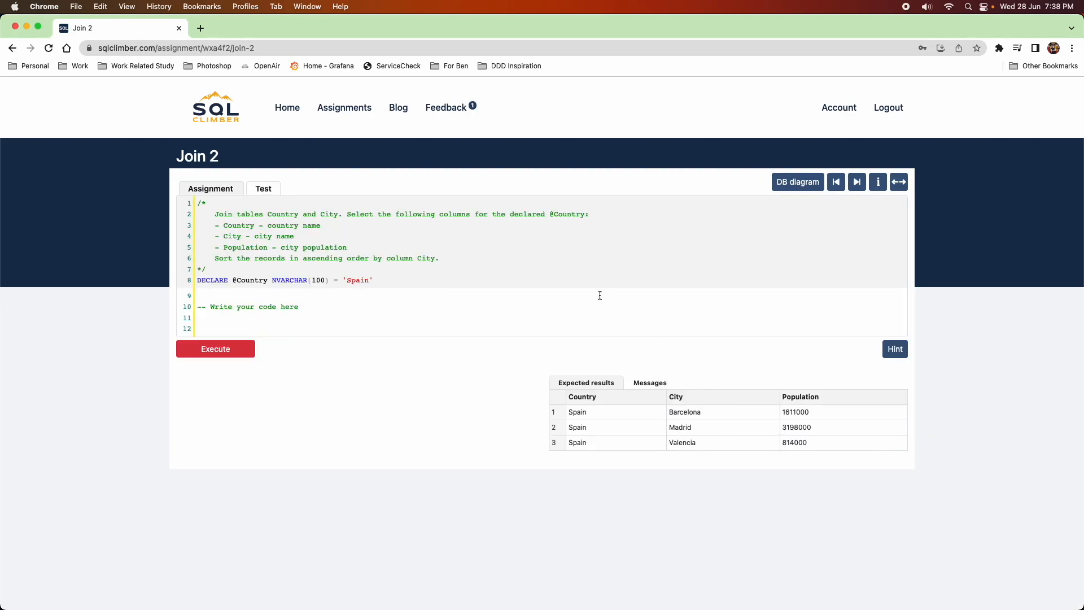
mouse_move(604, 294)
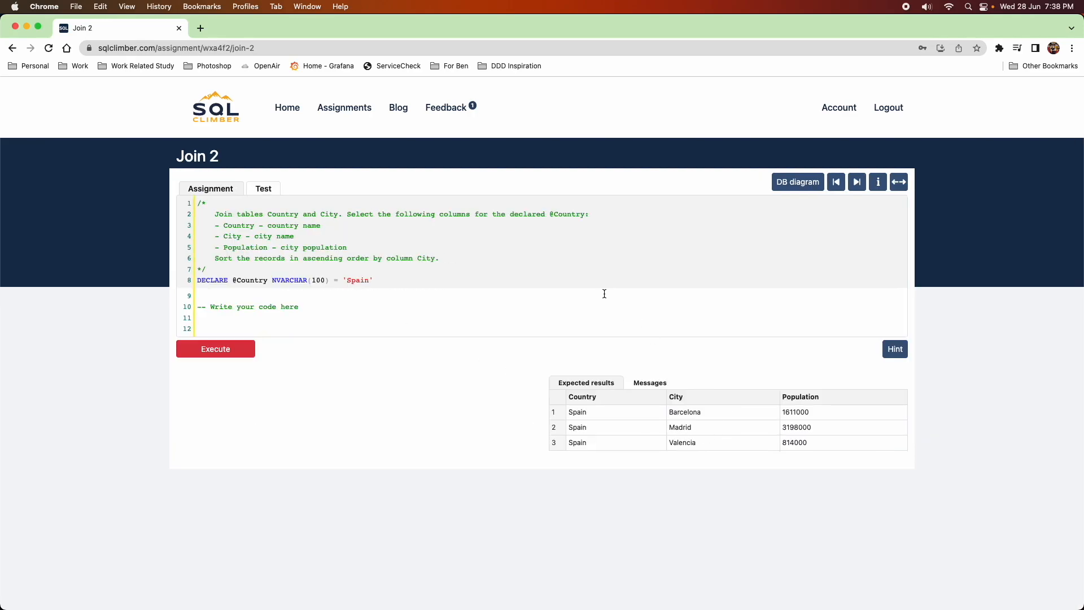
left_click(894, 349)
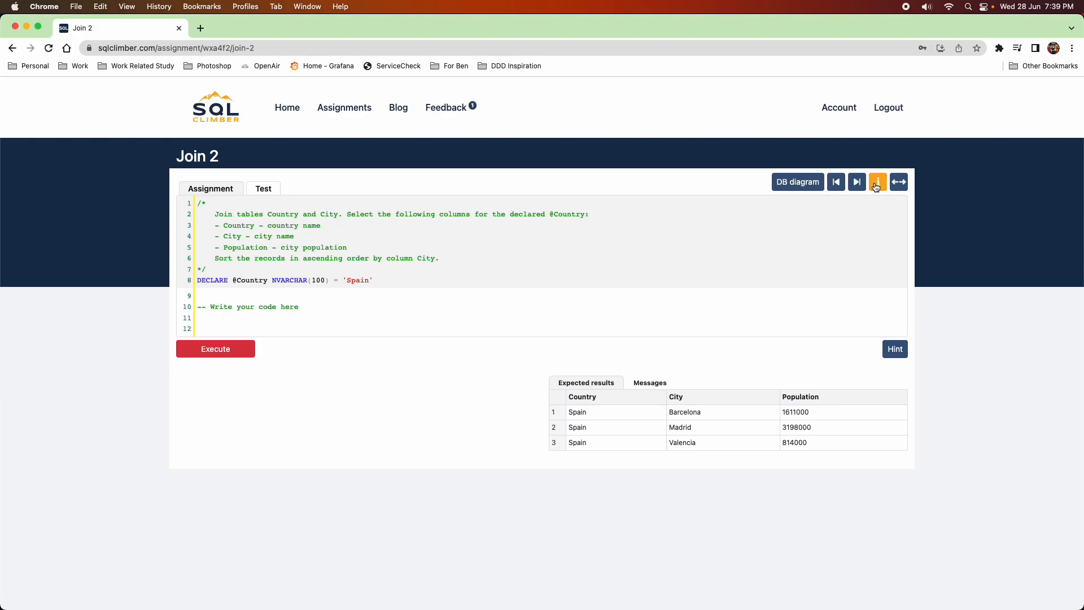
left_click(877, 181)
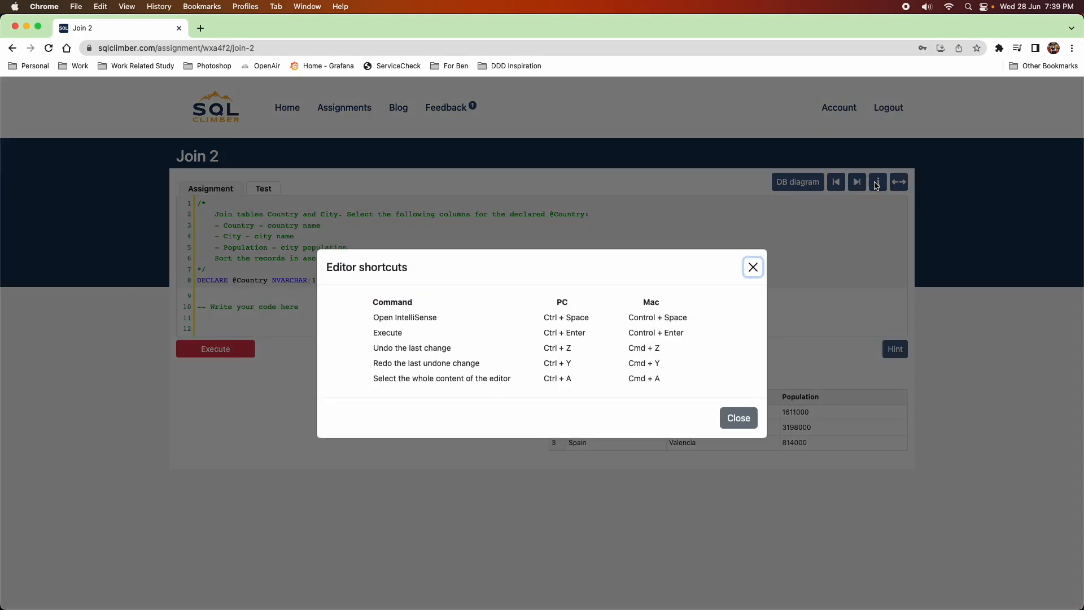
left_click(752, 267)
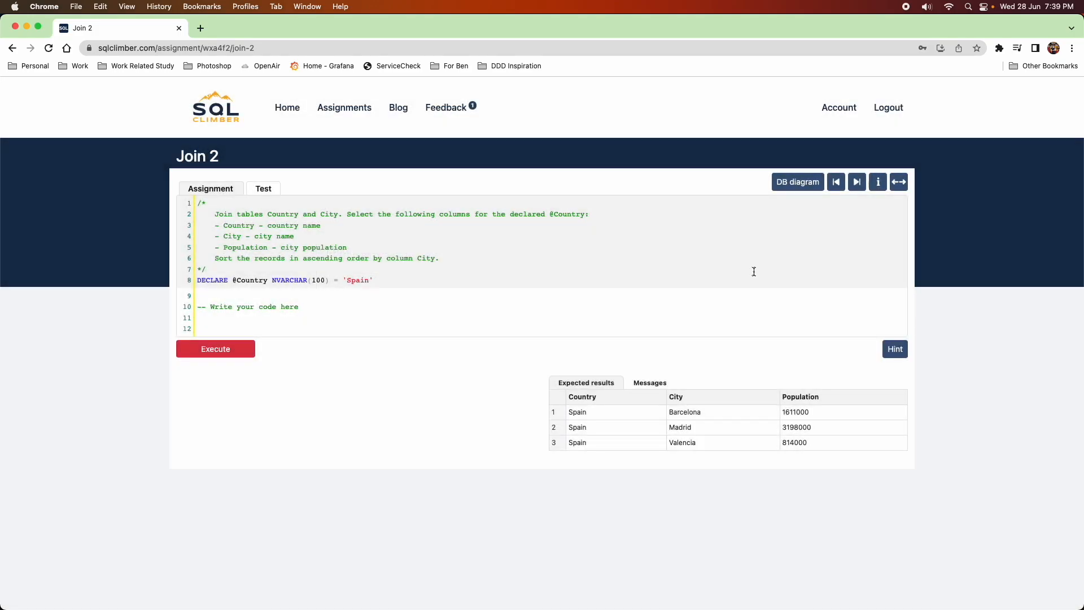
mouse_move(898, 182)
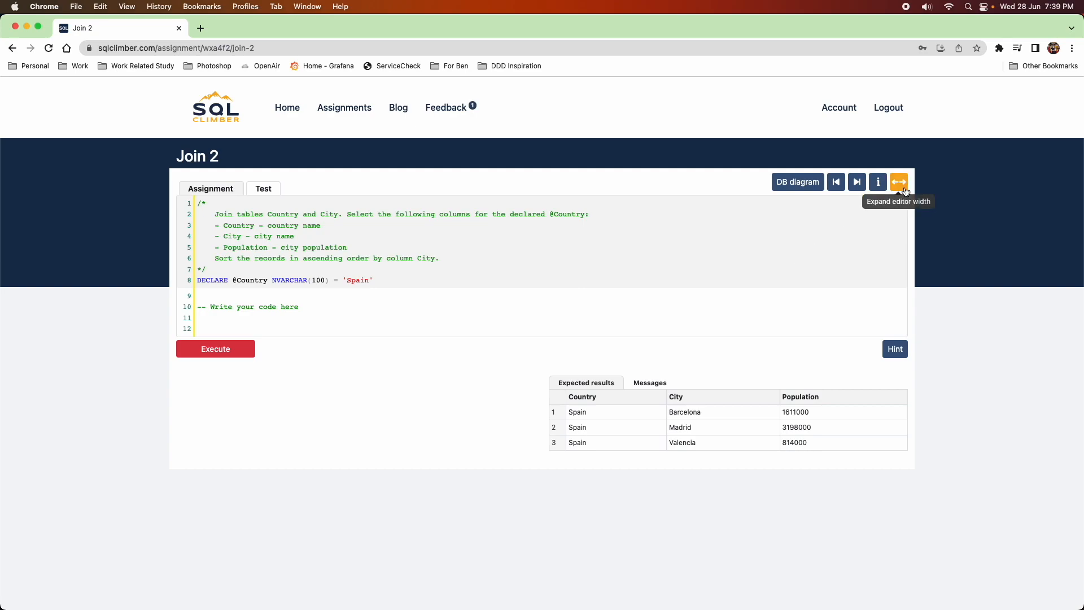
left_click(898, 182)
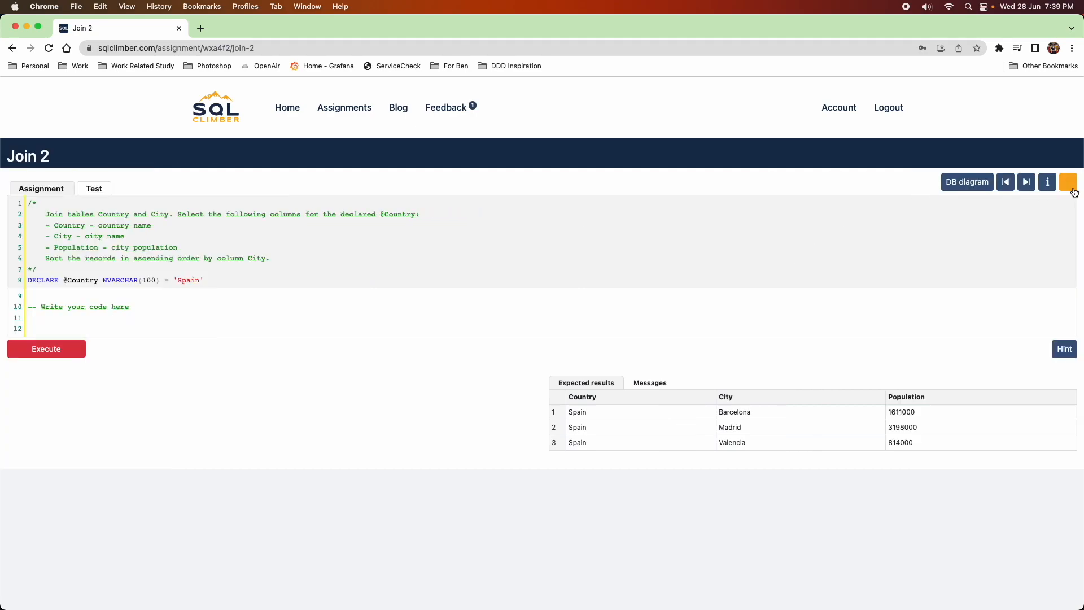
left_click(1068, 181)
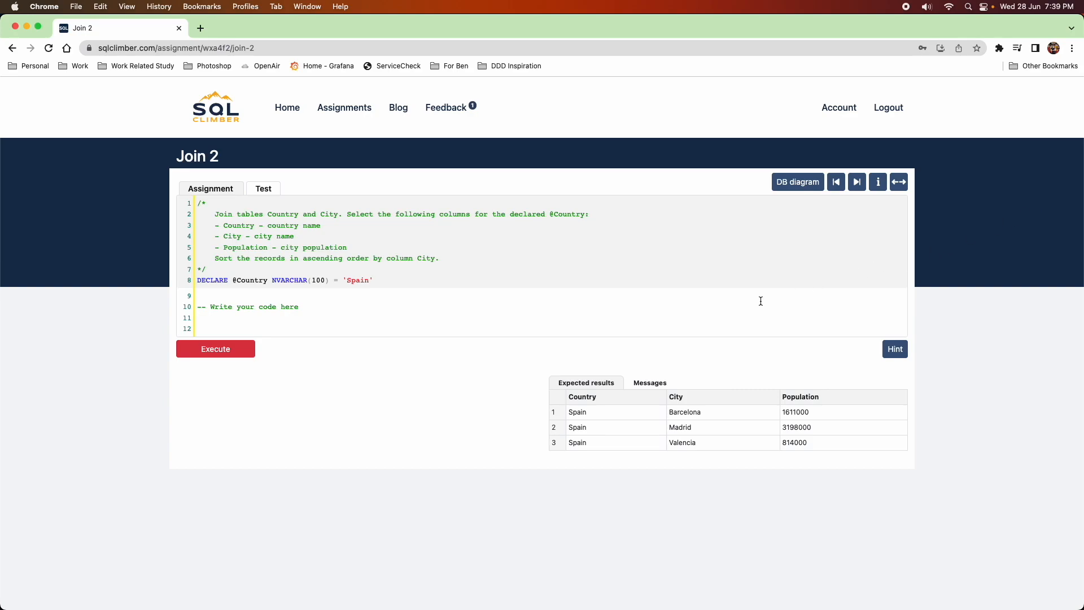
mouse_move(435, 380)
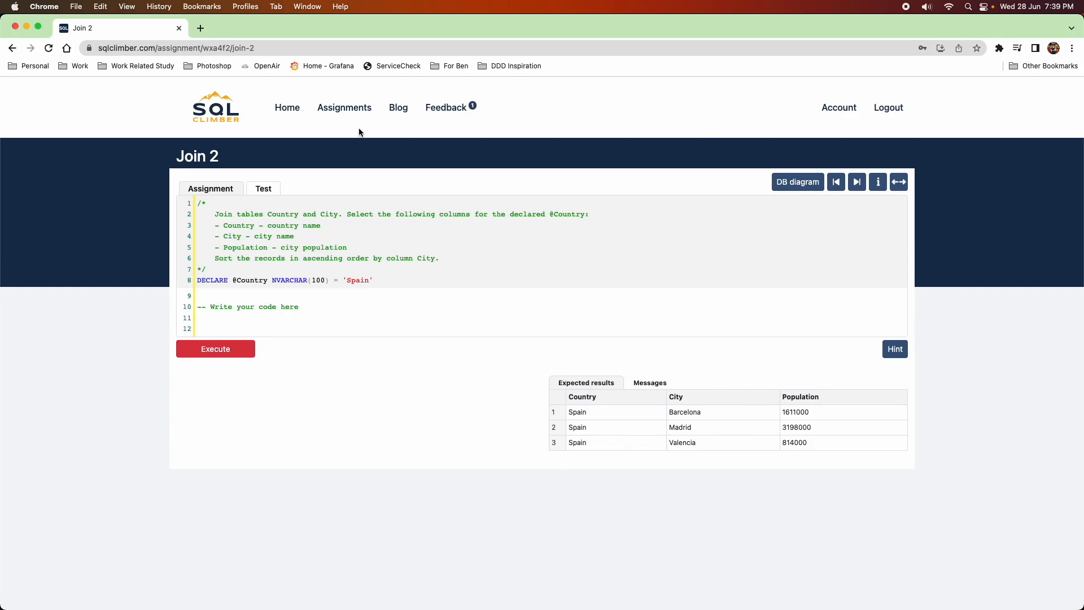
mouse_move(357, 135)
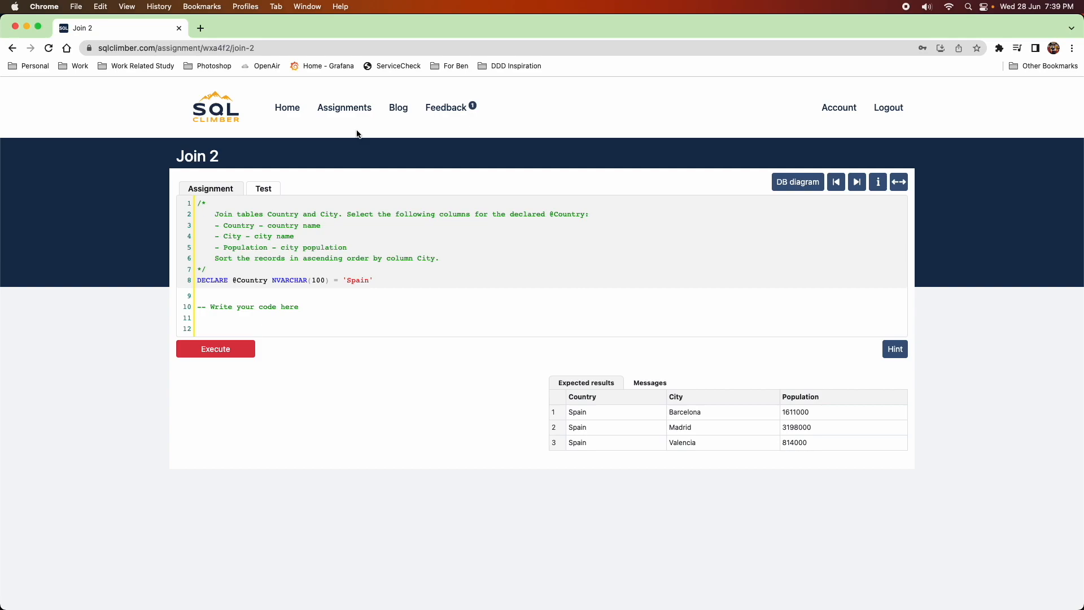
mouse_move(214, 117)
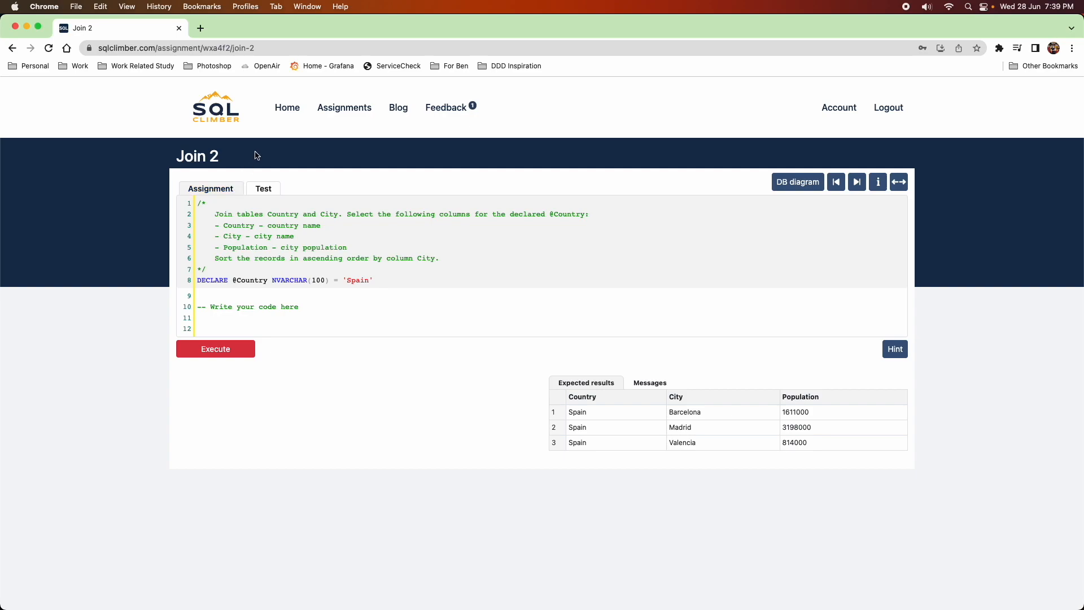
mouse_move(289, 111)
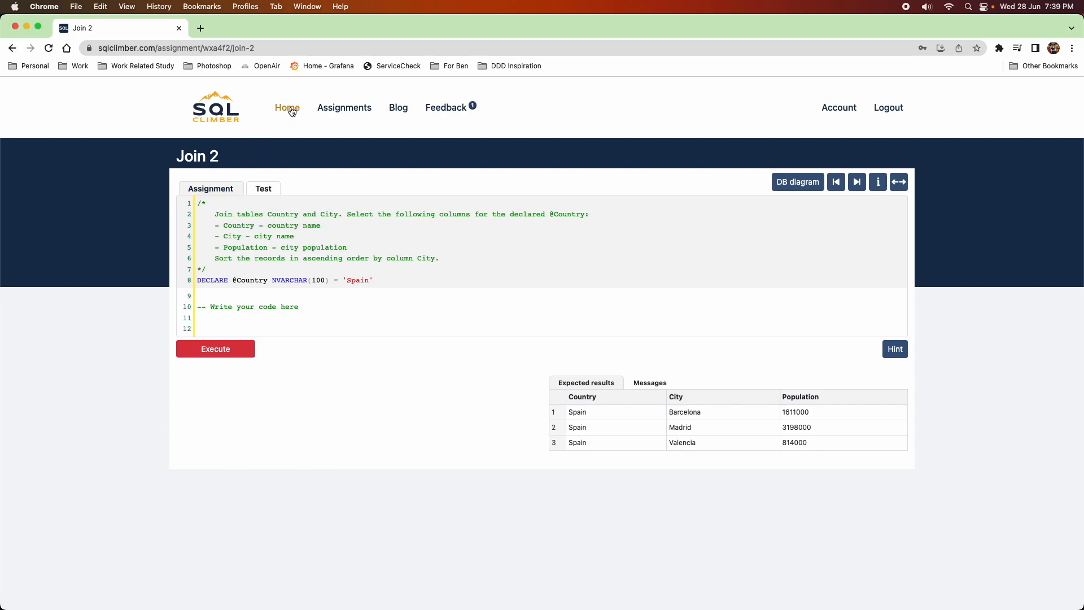
- From Home's 'Why learn on SQL Climber?' section, view the Upper-Intermediate T-SQL certificate example
left_click(287, 108)
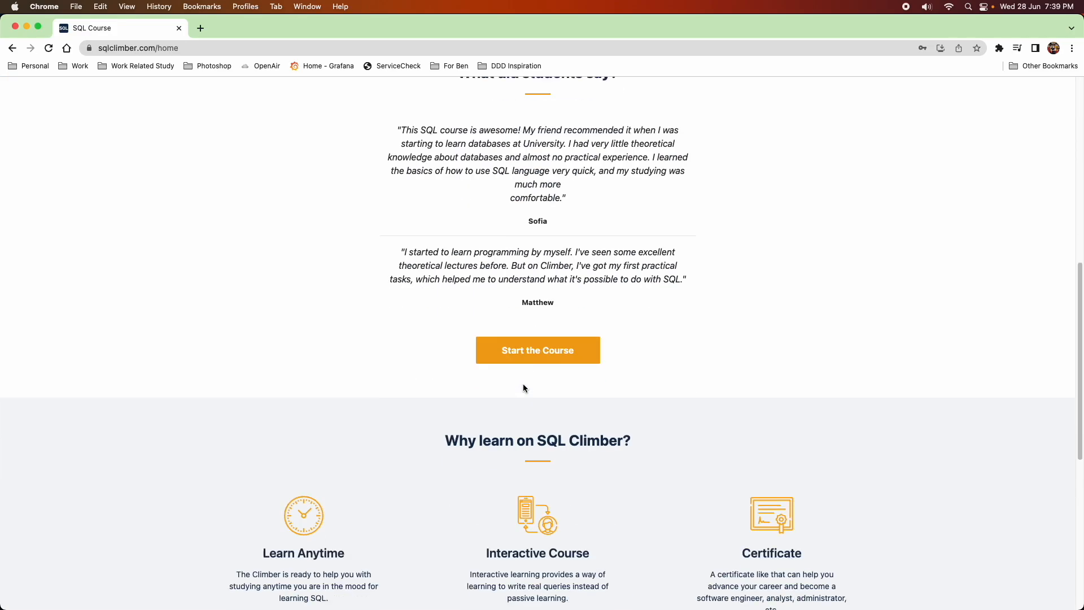
scroll("down", 3)
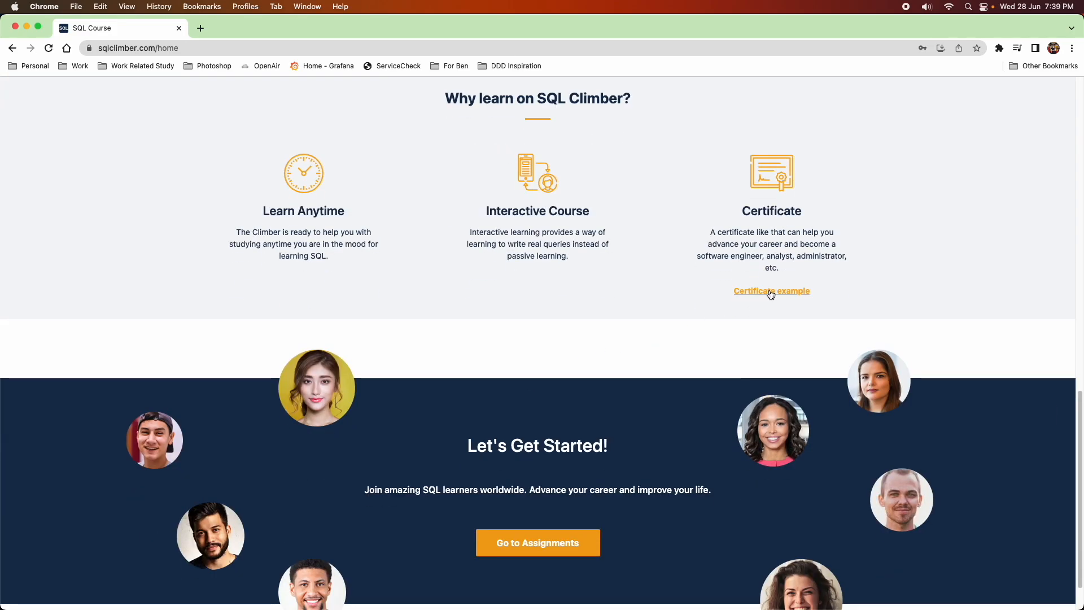
left_click(771, 291)
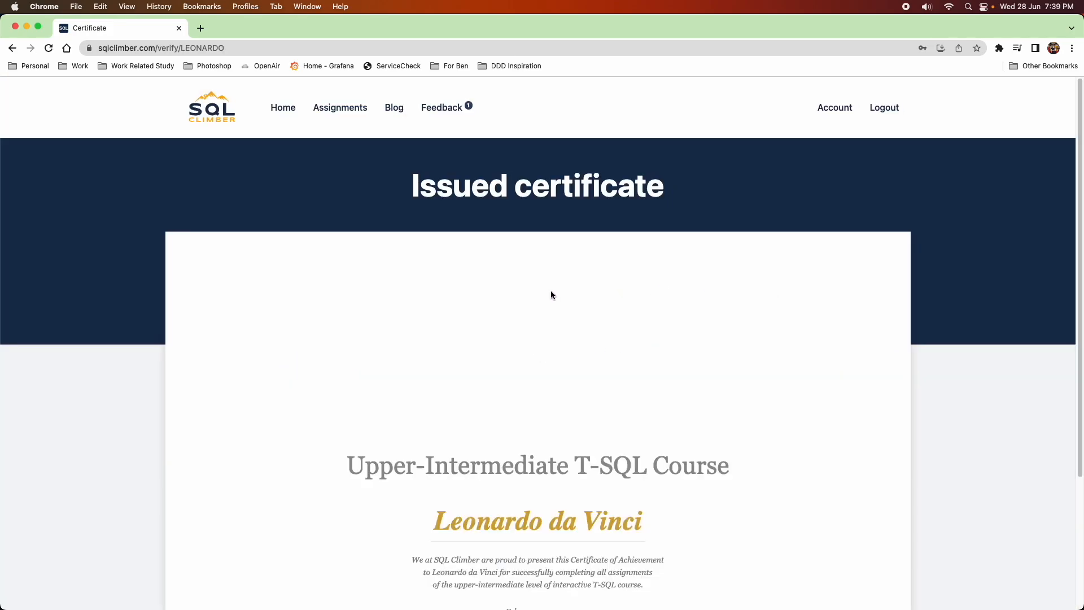
scroll("down", 3)
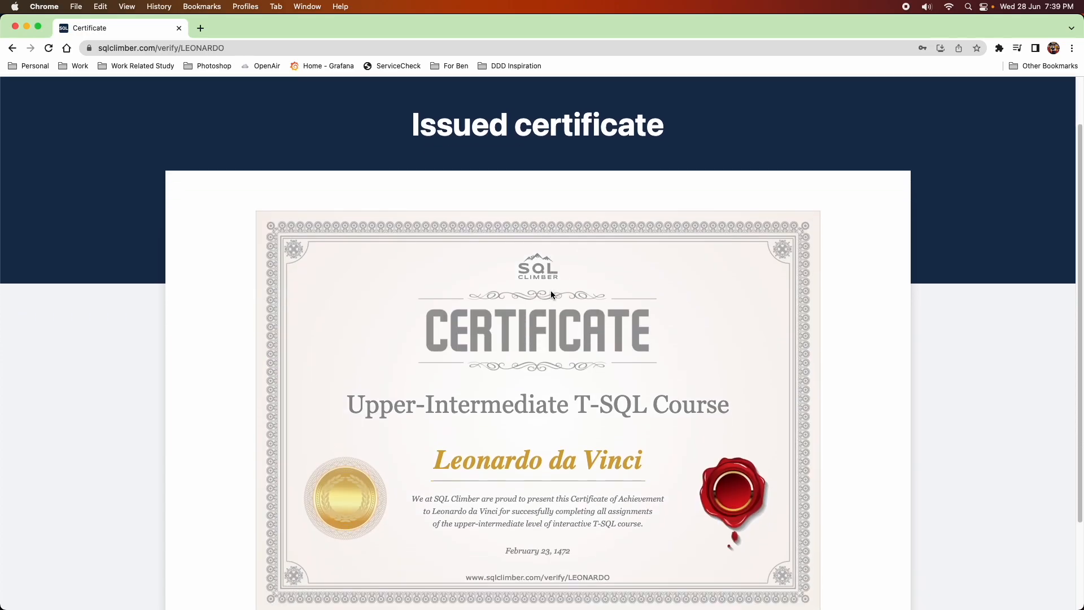
scroll("down", 3)
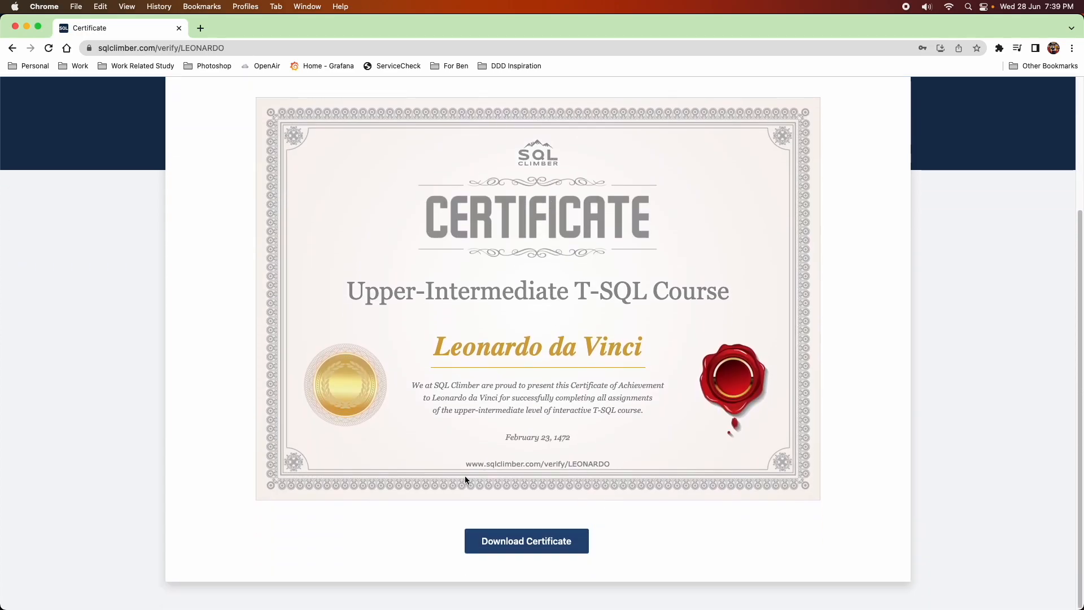
mouse_move(718, 388)
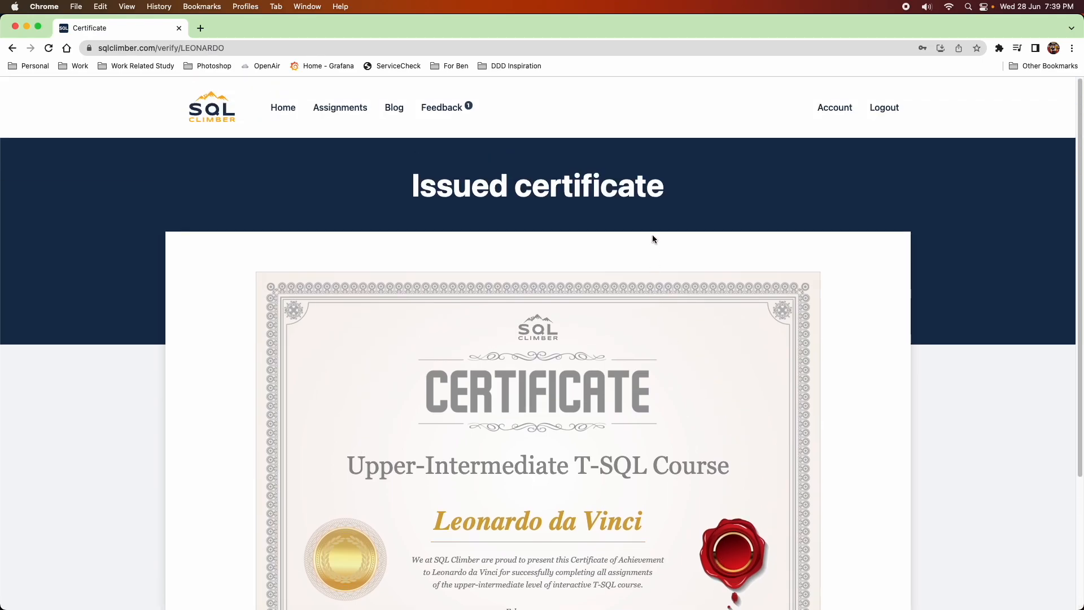
- View the Account page's certificates list showing Beginner T-SQL progress at 5 of 71
left_click(834, 109)
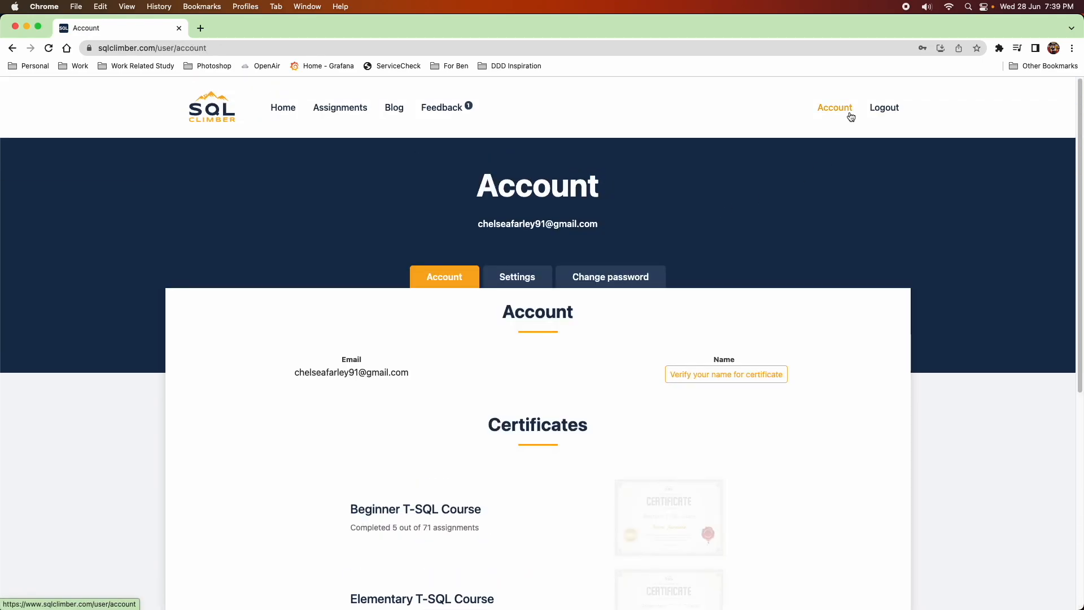
scroll("down", 3)
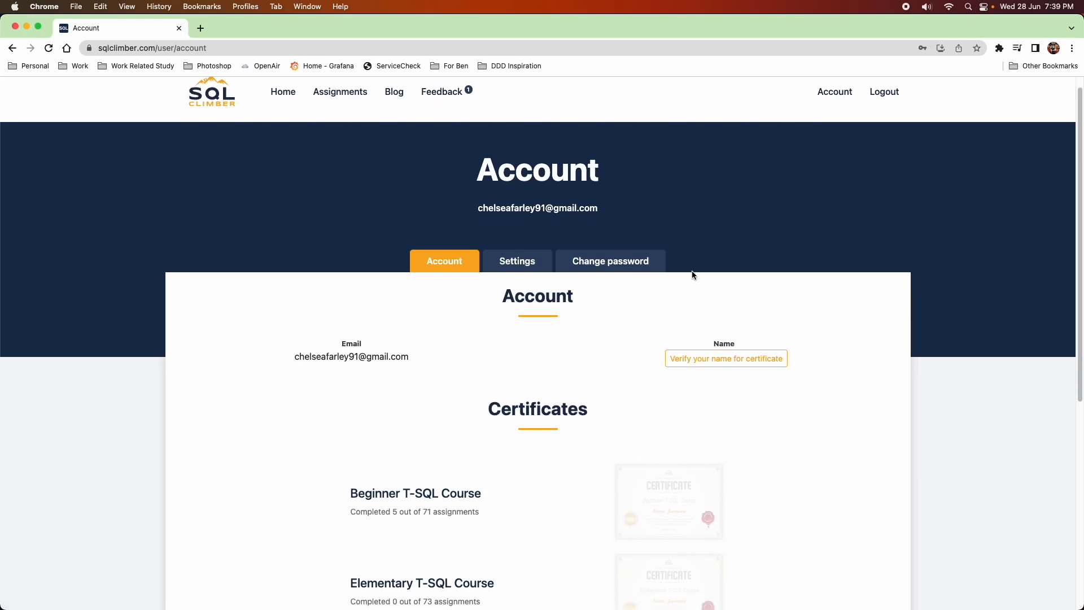
scroll("down", 3)
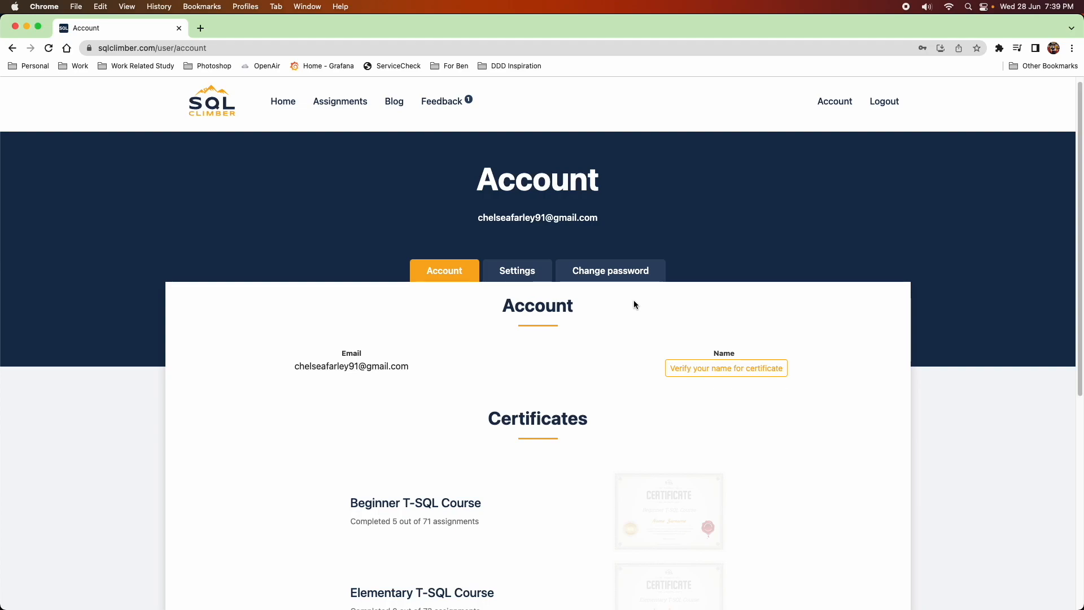
mouse_move(842, 210)
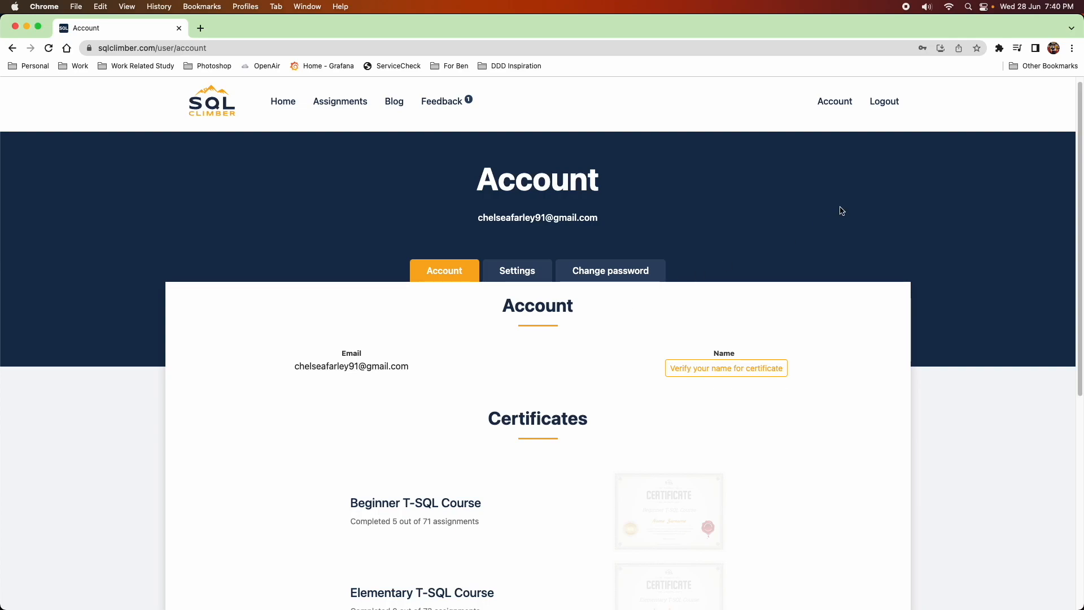
mouse_move(833, 40)
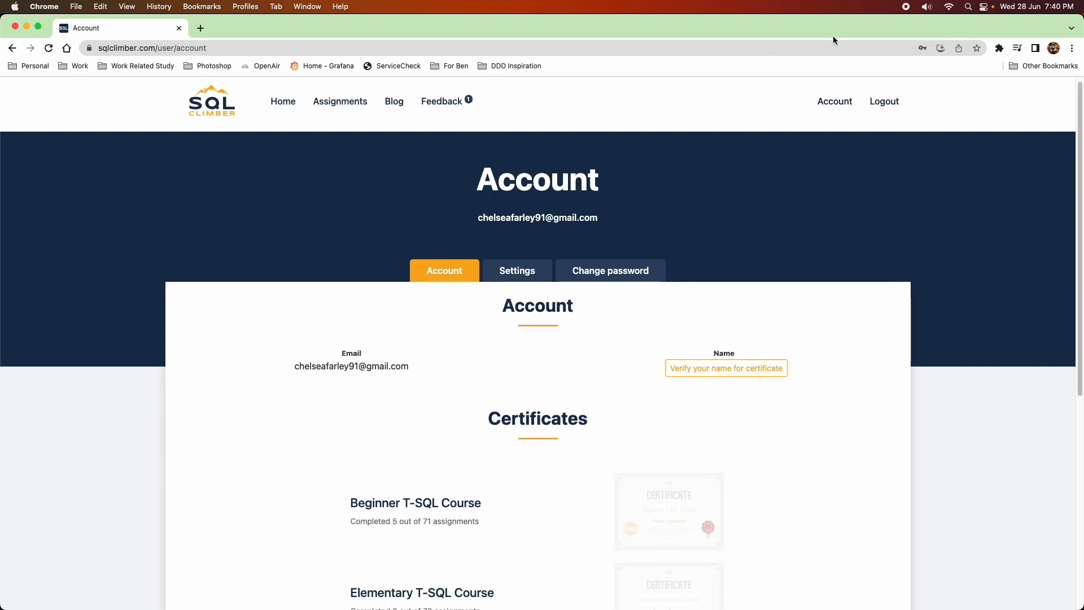